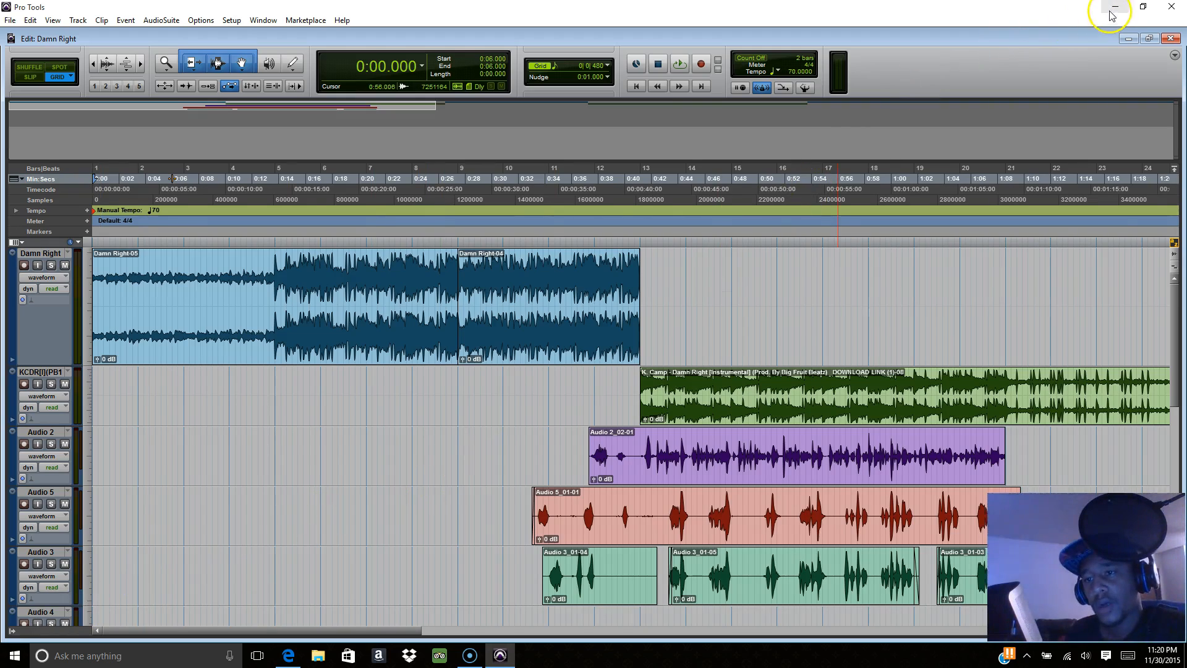
Reduce the Damn Right vocal track's height to match the other compact tracks
left_click(1111, 6)
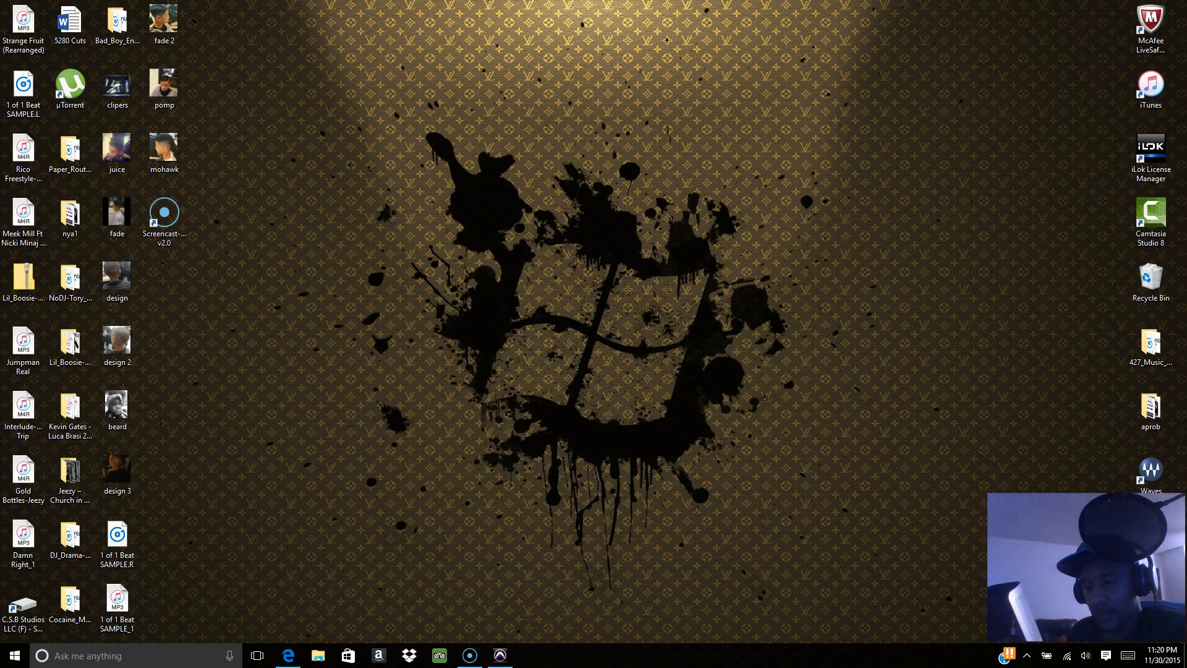
mouse_move(334, 519)
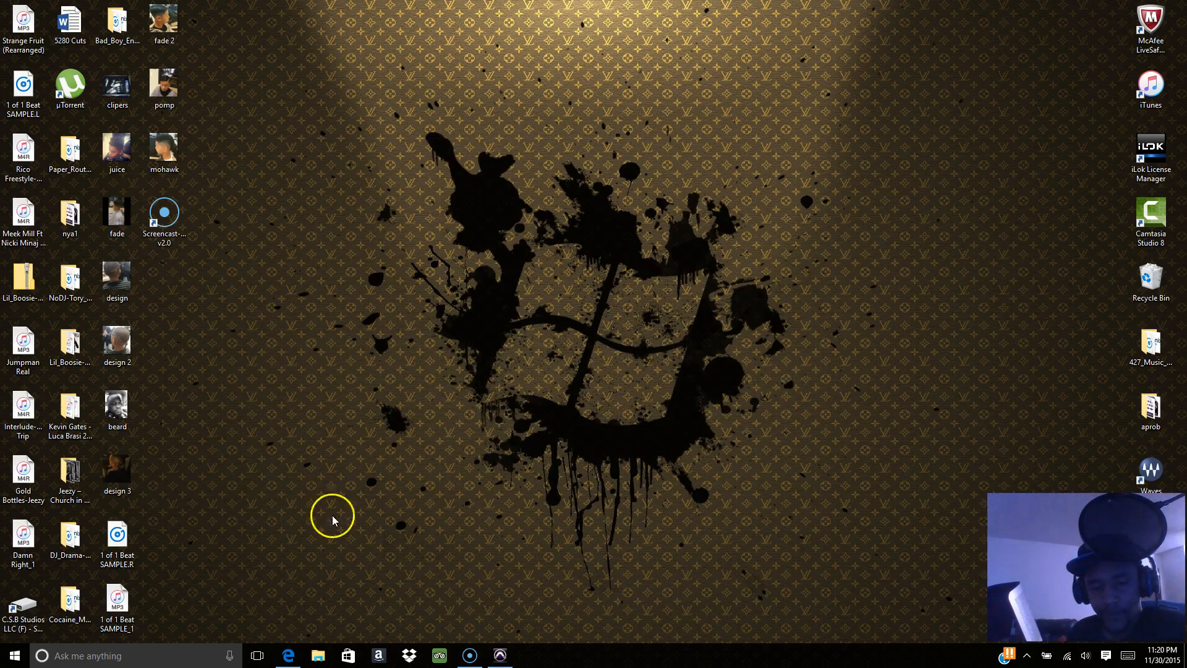
left_click(497, 655)
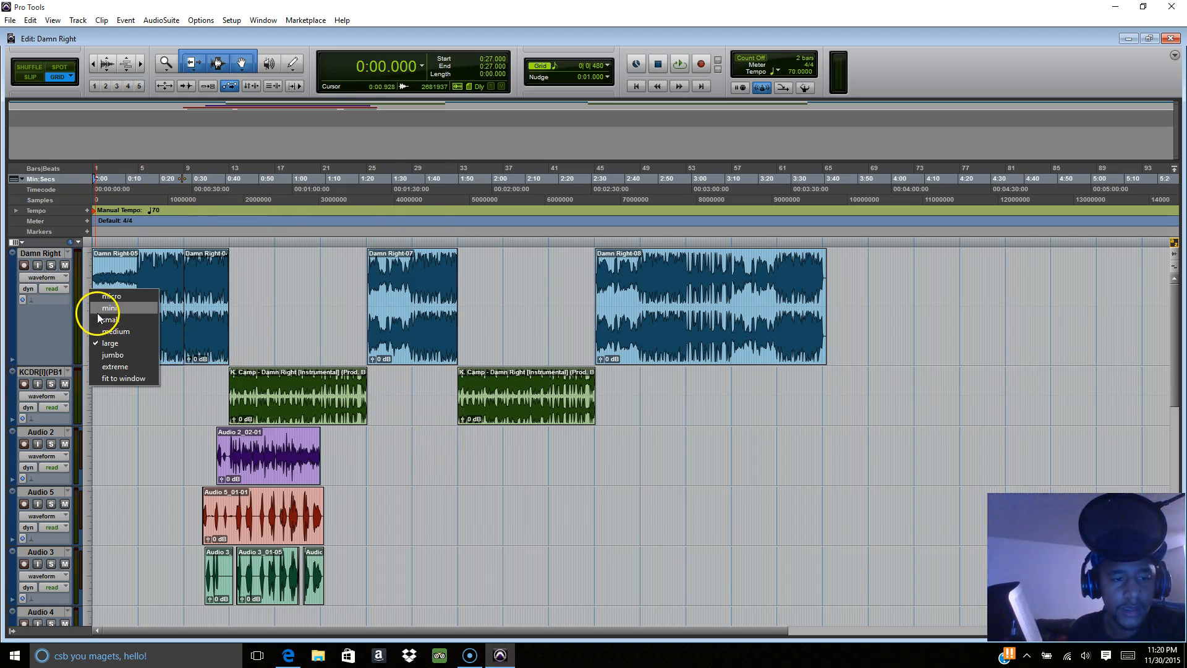
left_click(109, 308)
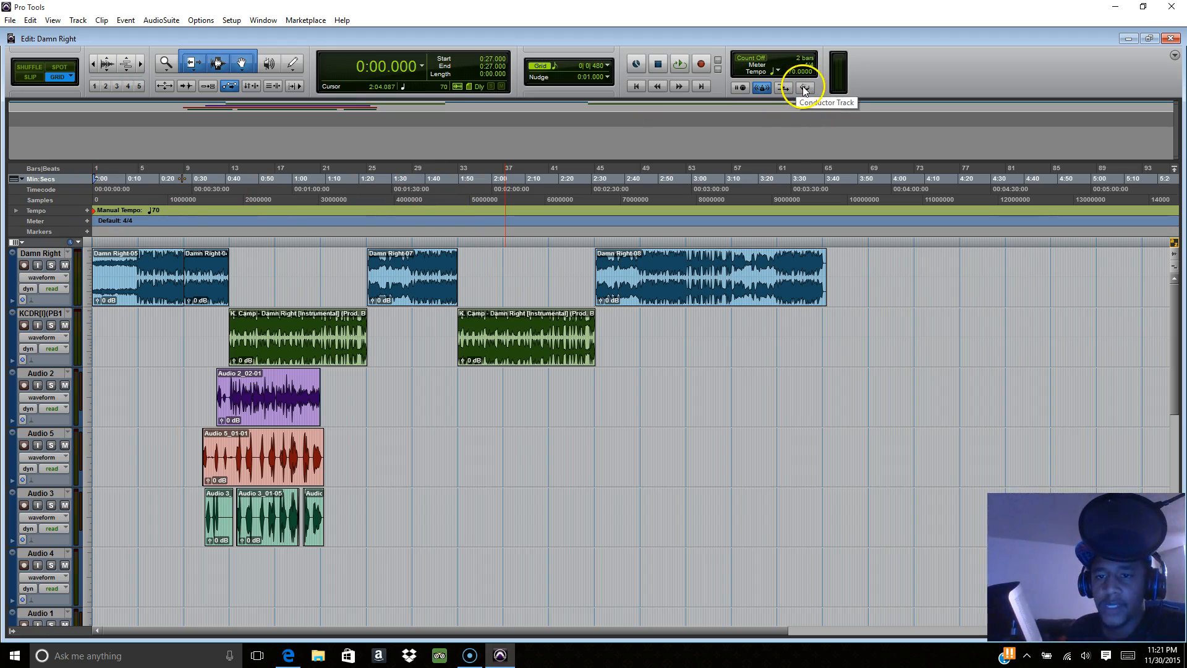
Switch the Conductor Track off and back on so the manual 70 bpm tempo map stays in force
left_click(803, 86)
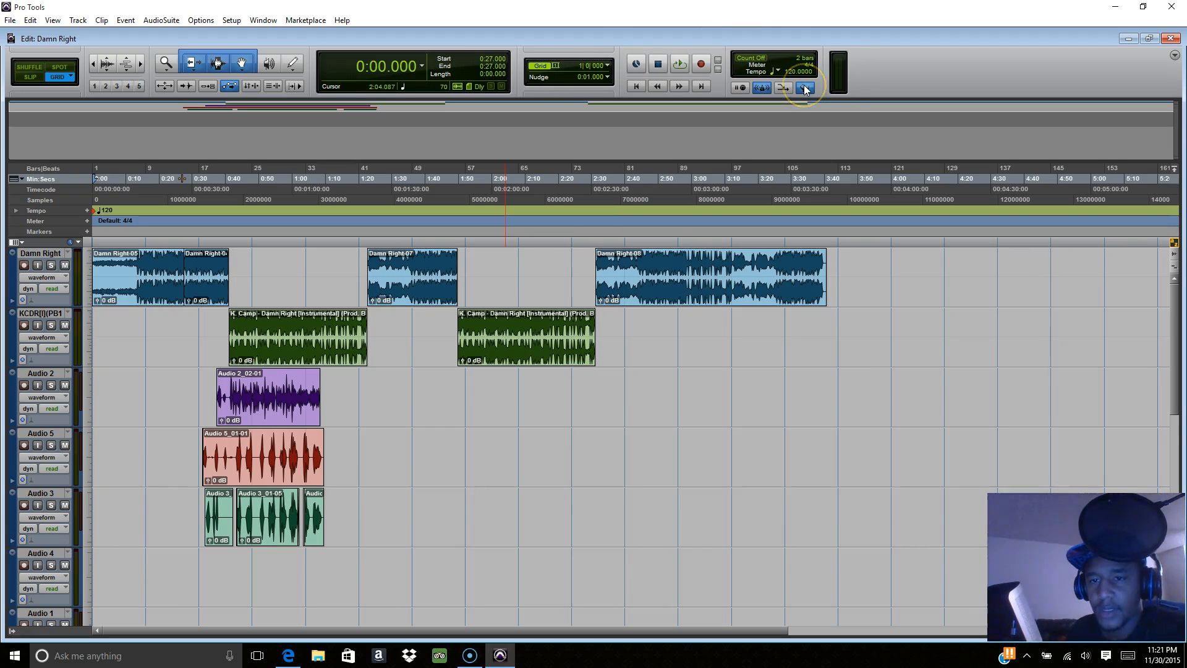
mouse_move(804, 86)
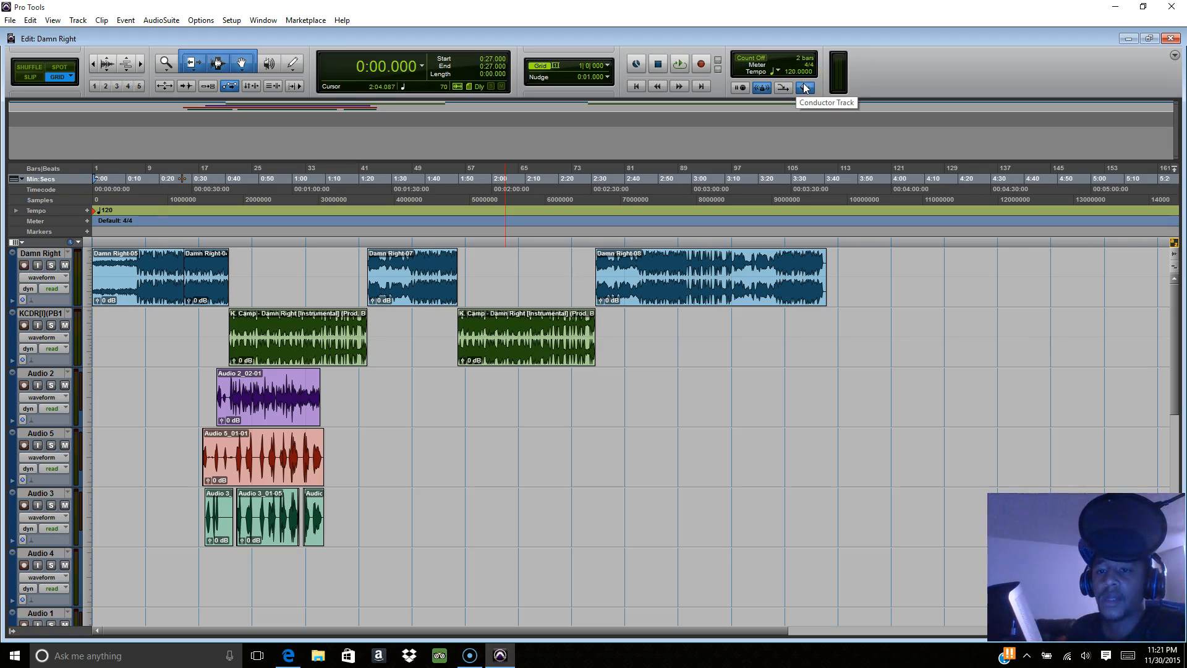
left_click(803, 87)
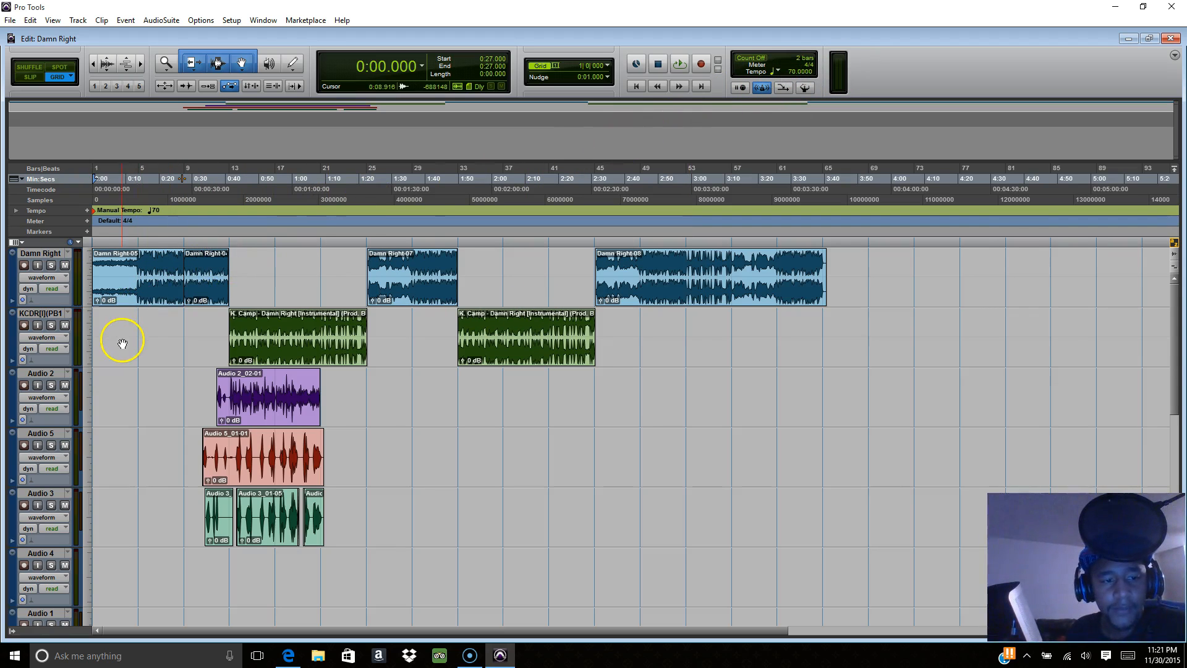
left_click(42, 252)
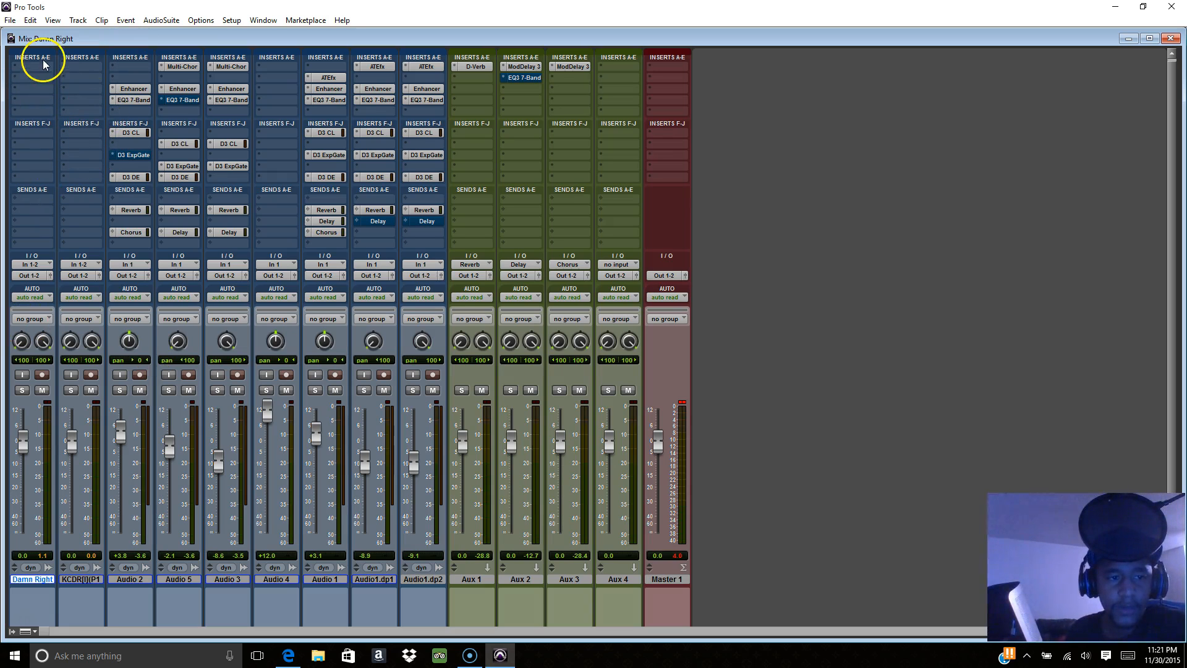
Show the Mix window and list the Modulation plug-ins for Damn Right's first insert slot
left_click(31, 66)
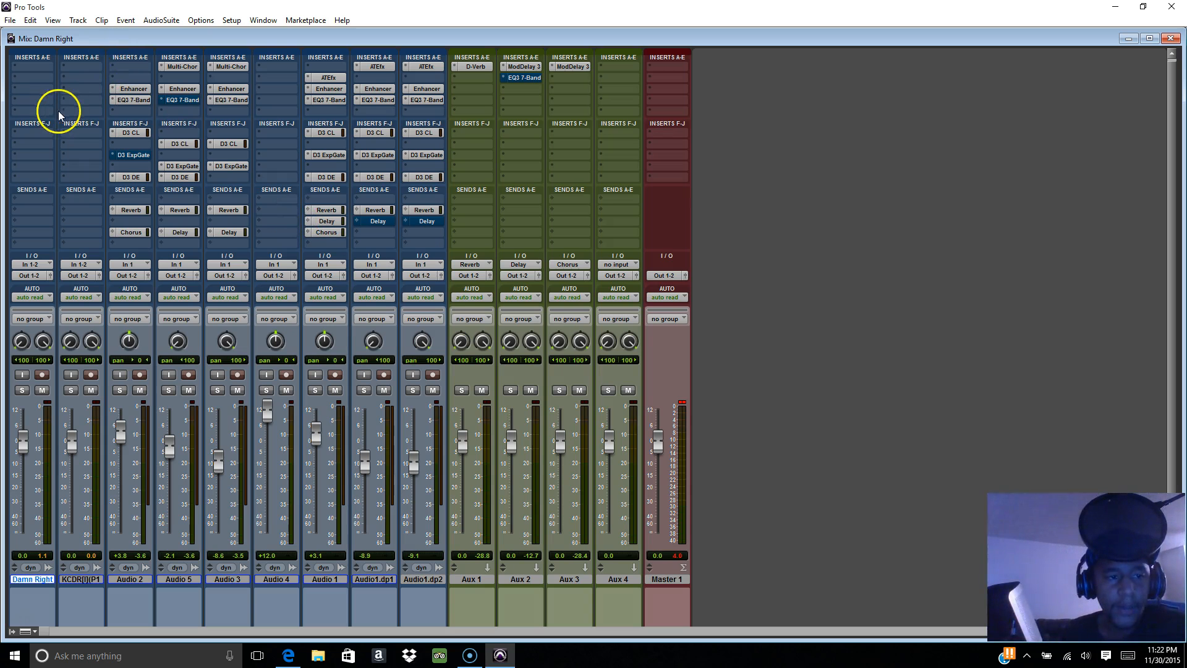
left_click(25, 58)
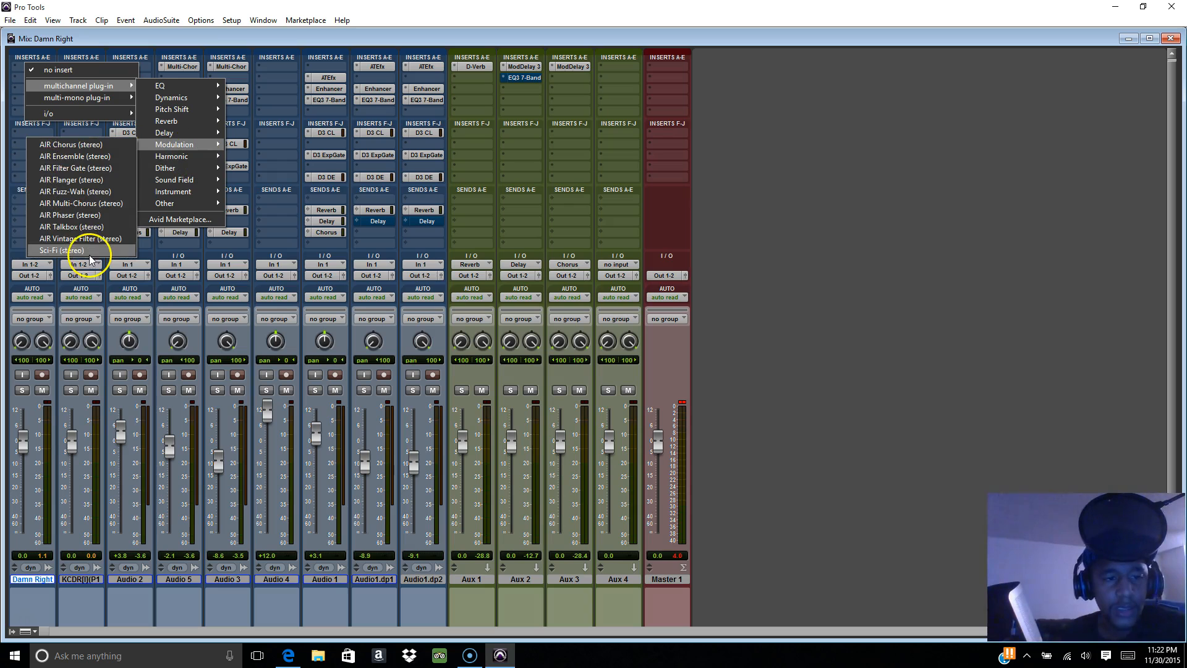
Insert AIR Vintage Filter (stereo) on the Damn Right vocal and bypass it during playback
left_click(59, 249)
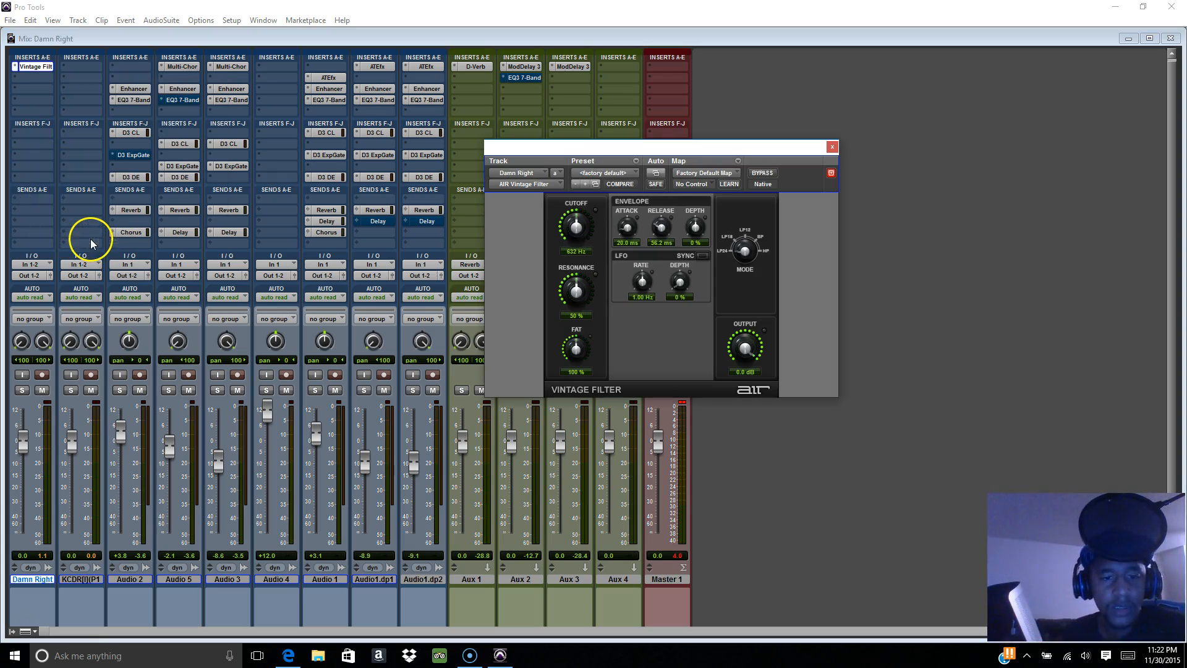
mouse_move(448, 246)
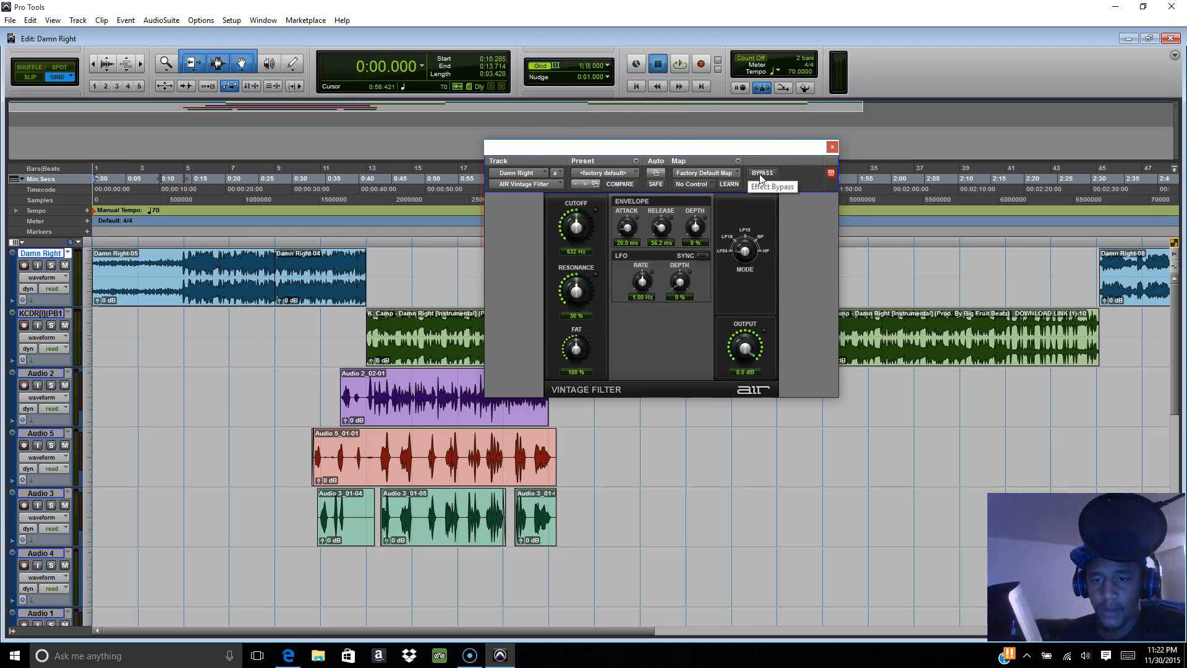
left_click(680, 64)
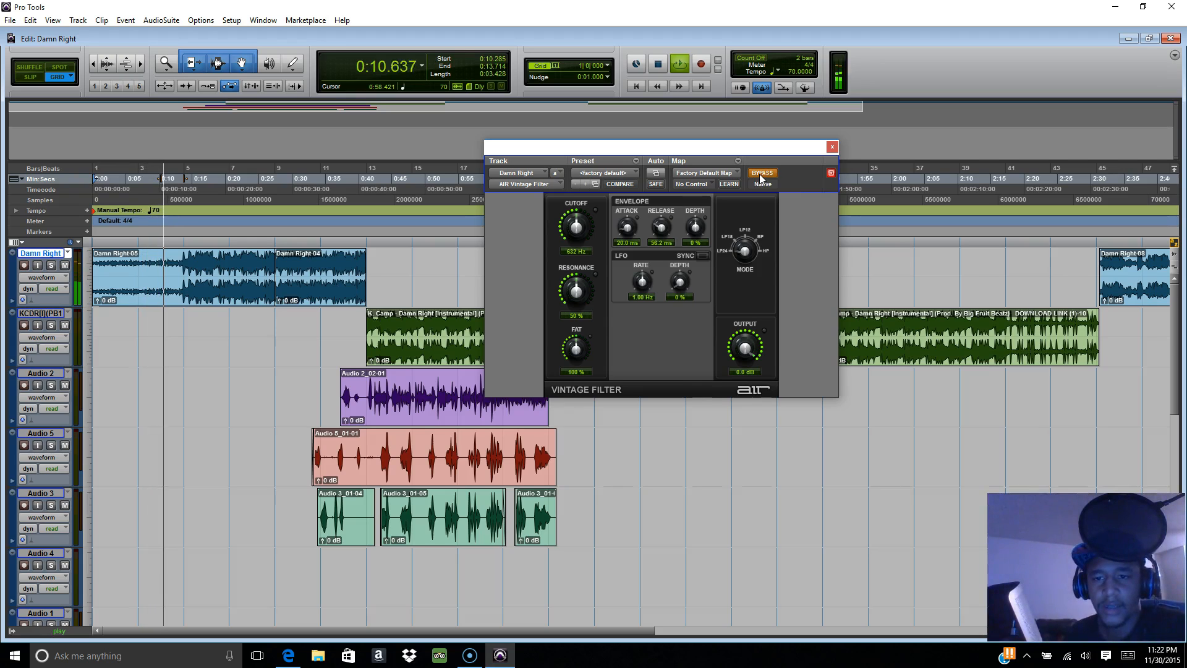
mouse_move(761, 175)
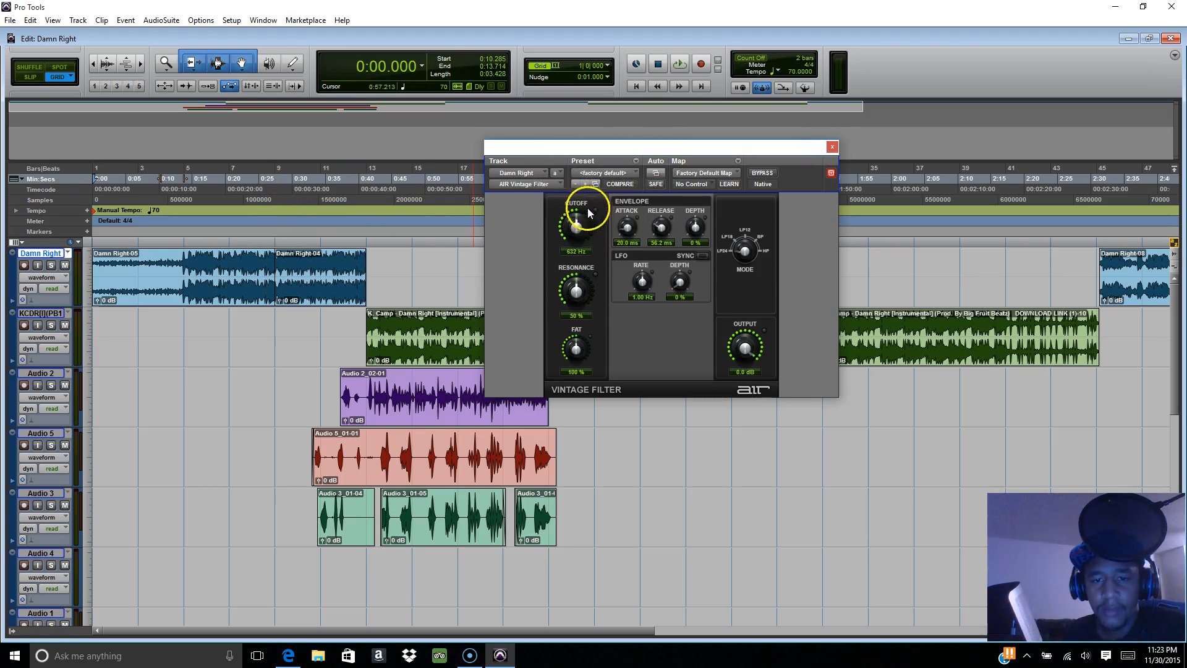
mouse_move(734, 204)
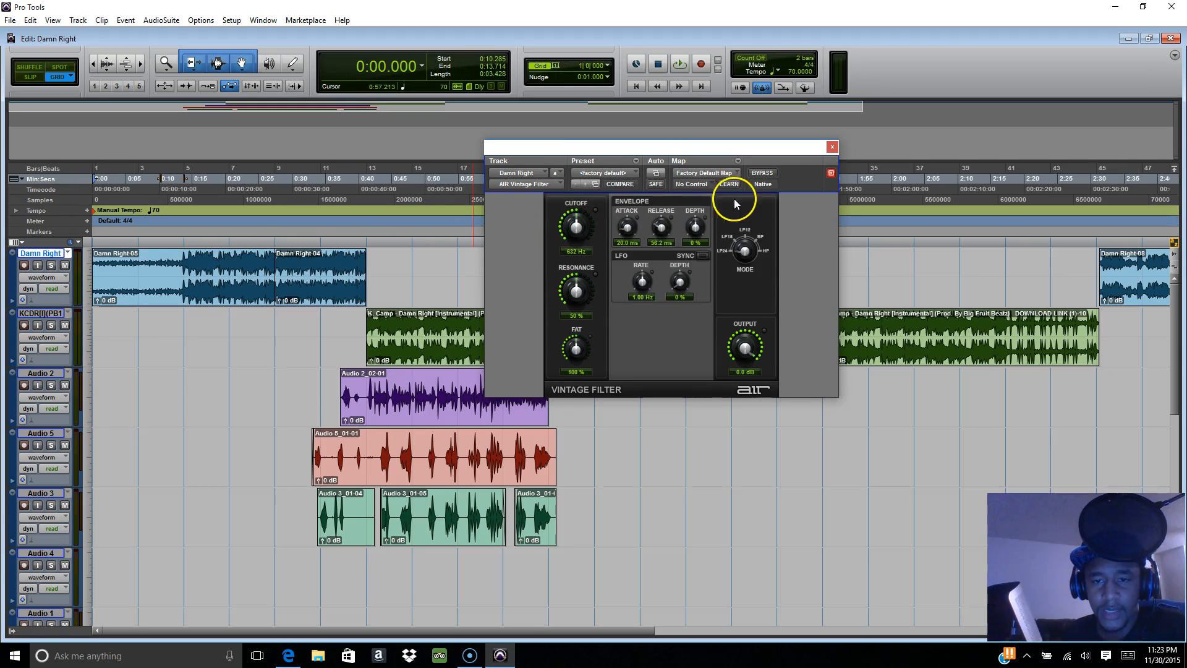
mouse_move(576, 222)
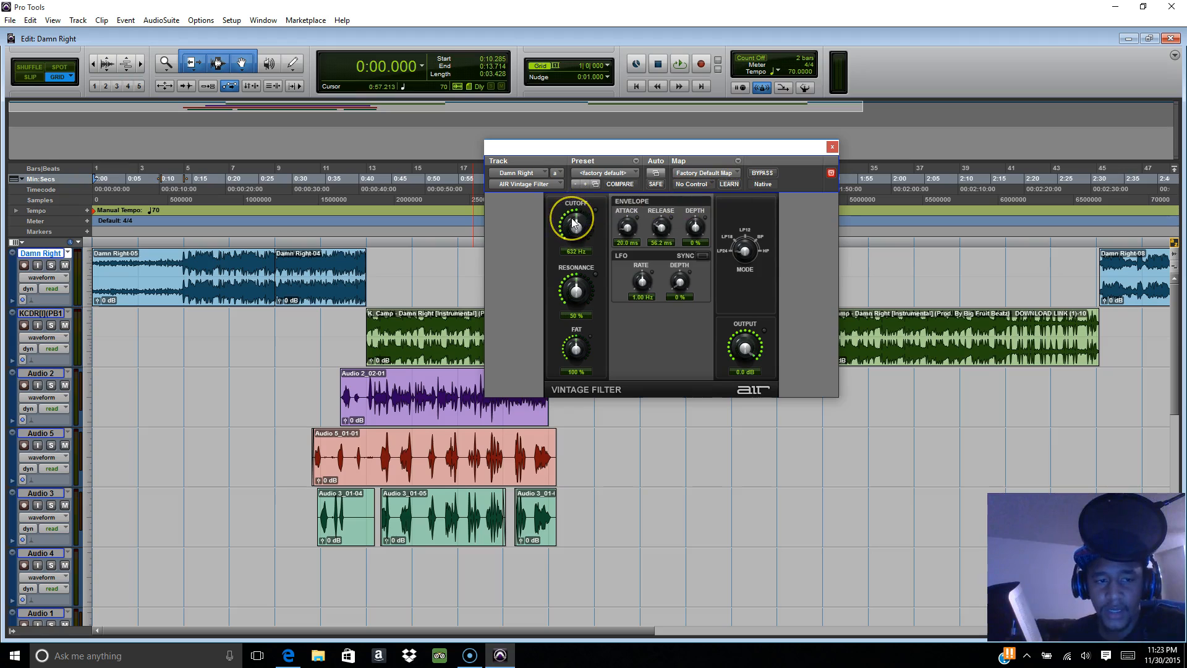
Sweep the Vintage Filter's Cutoff knob up and back down while the vocal plays
left_click(679, 65)
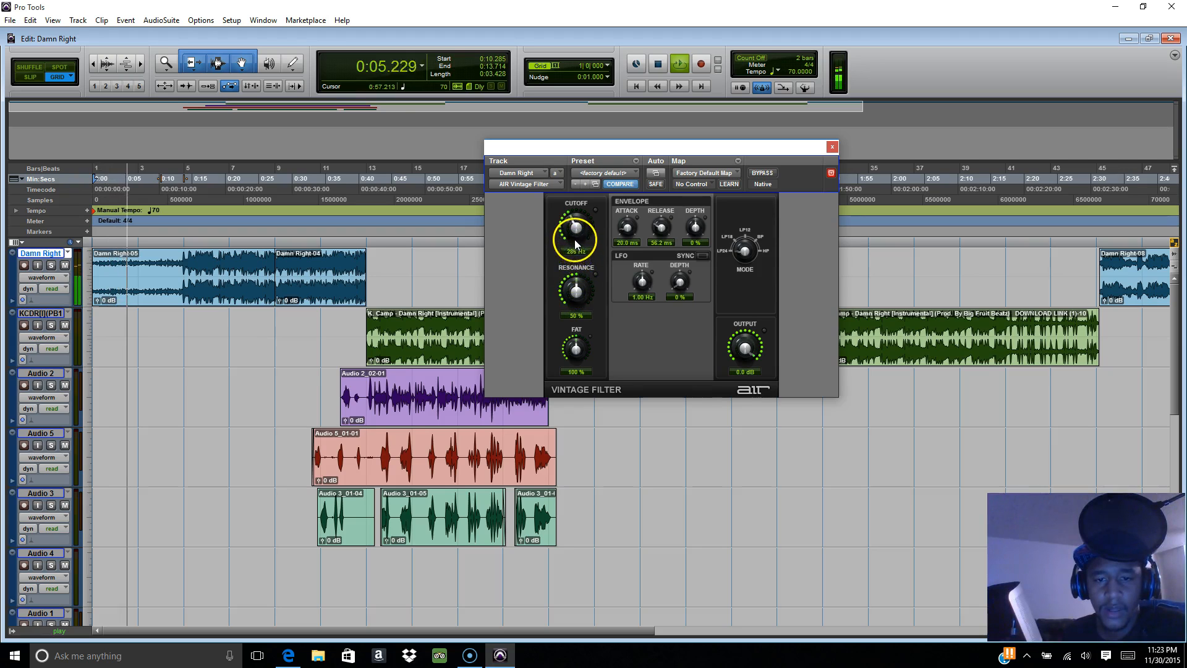
left_click_drag(575, 241, 575, 215)
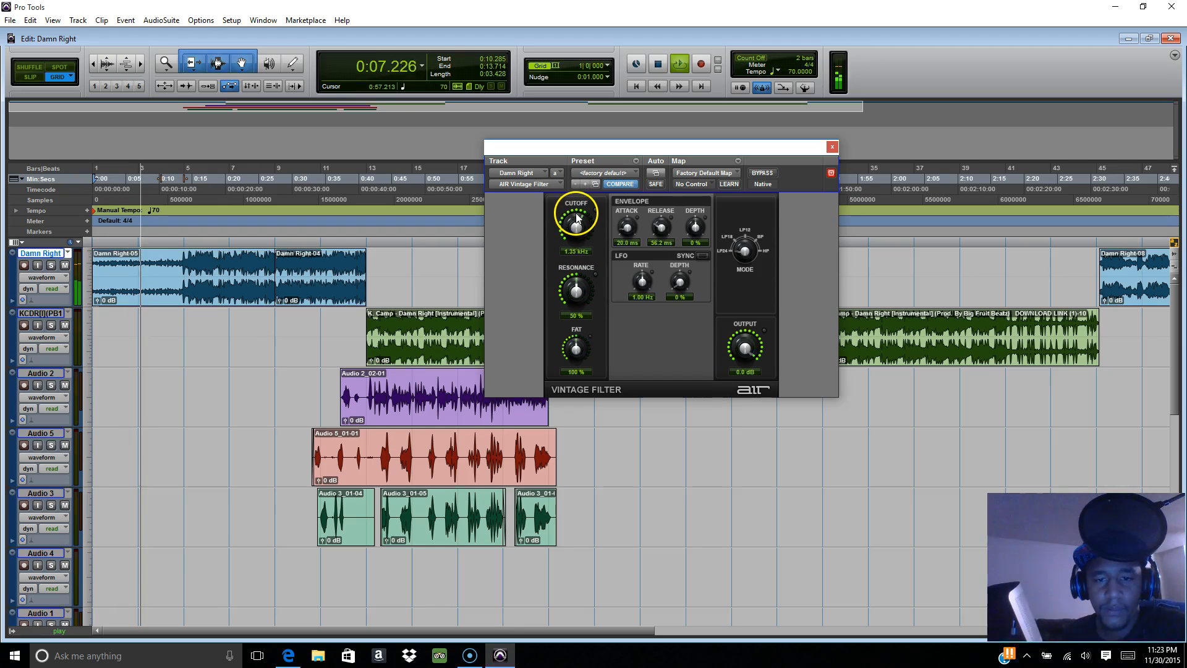
left_click_drag(575, 220, 578, 193)
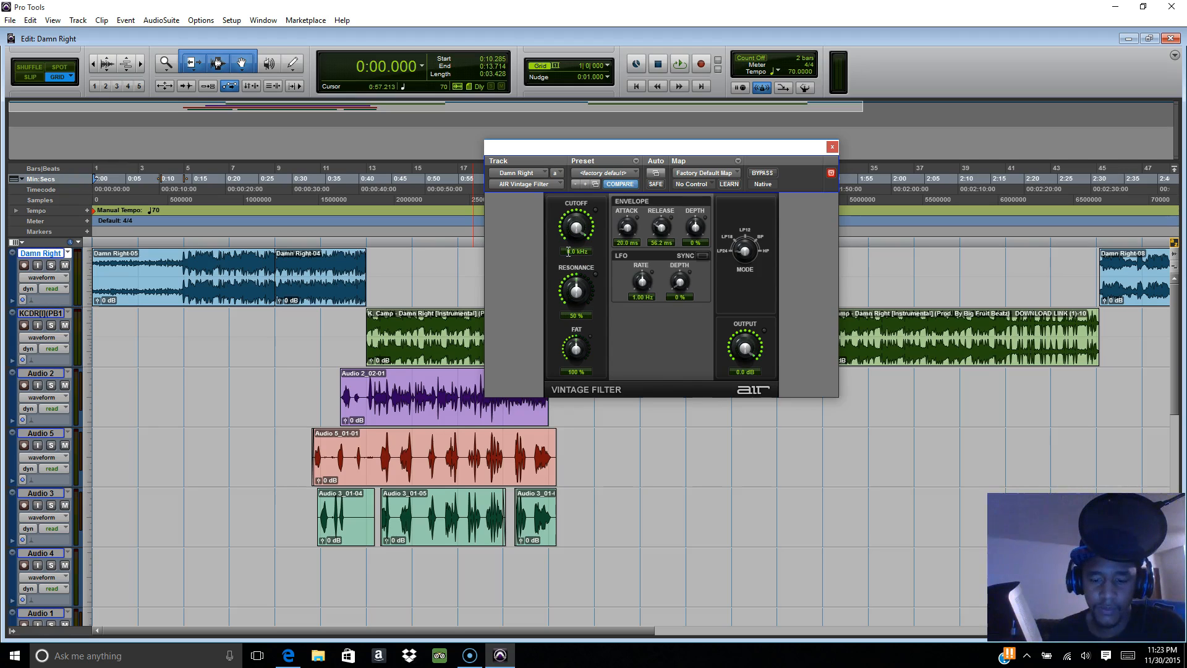
Leave the cutoff at a new value and enable the filter's Plug-In Automation settings
left_click(576, 233)
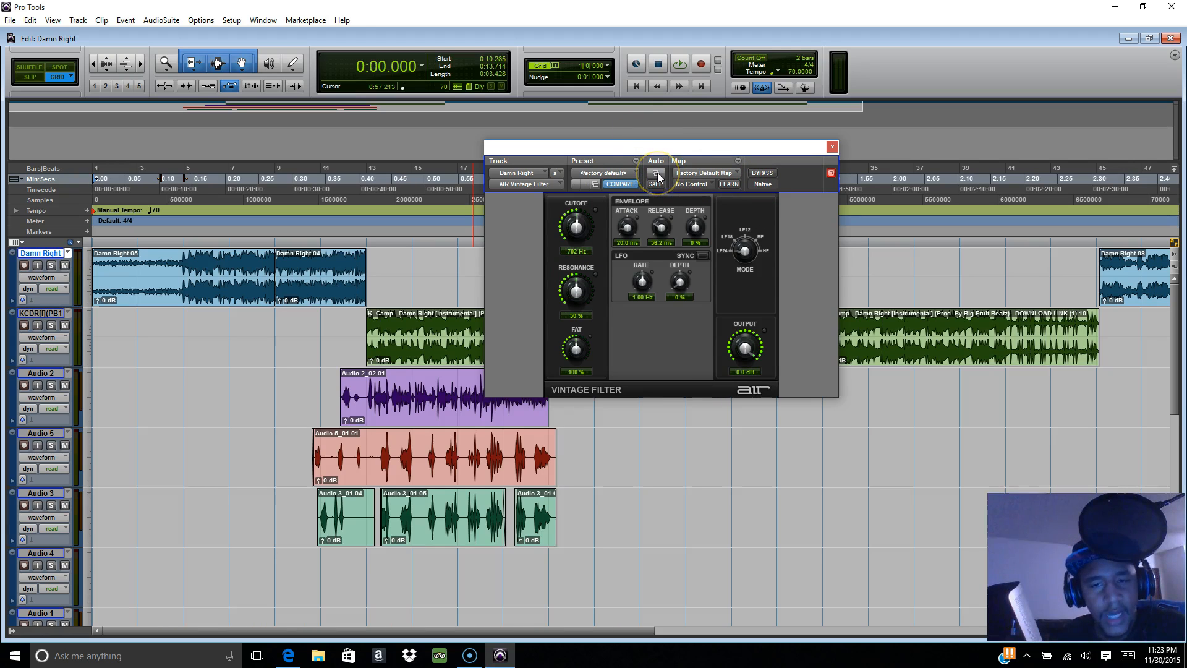
mouse_move(657, 177)
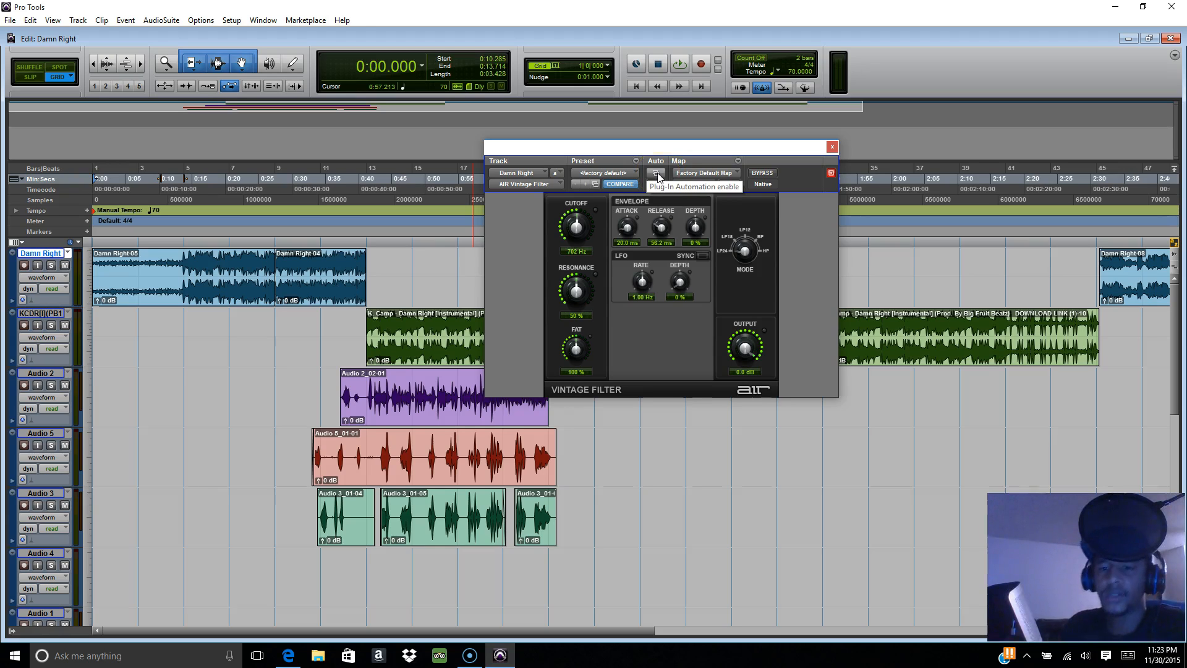
left_click(655, 172)
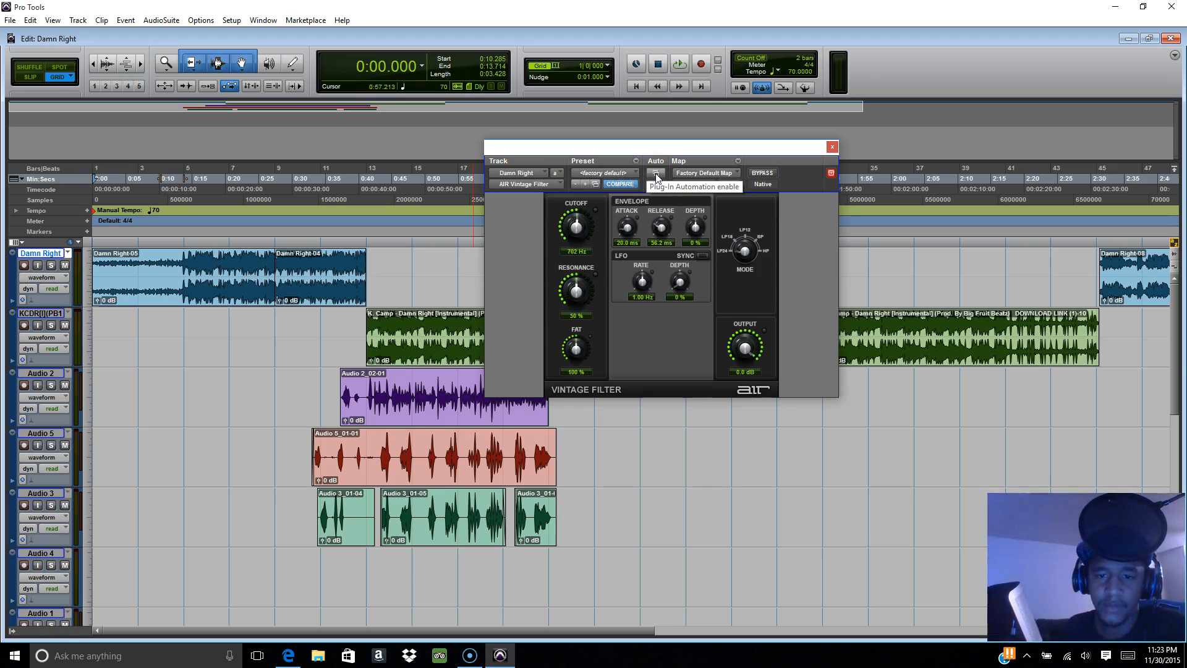
left_click(656, 173)
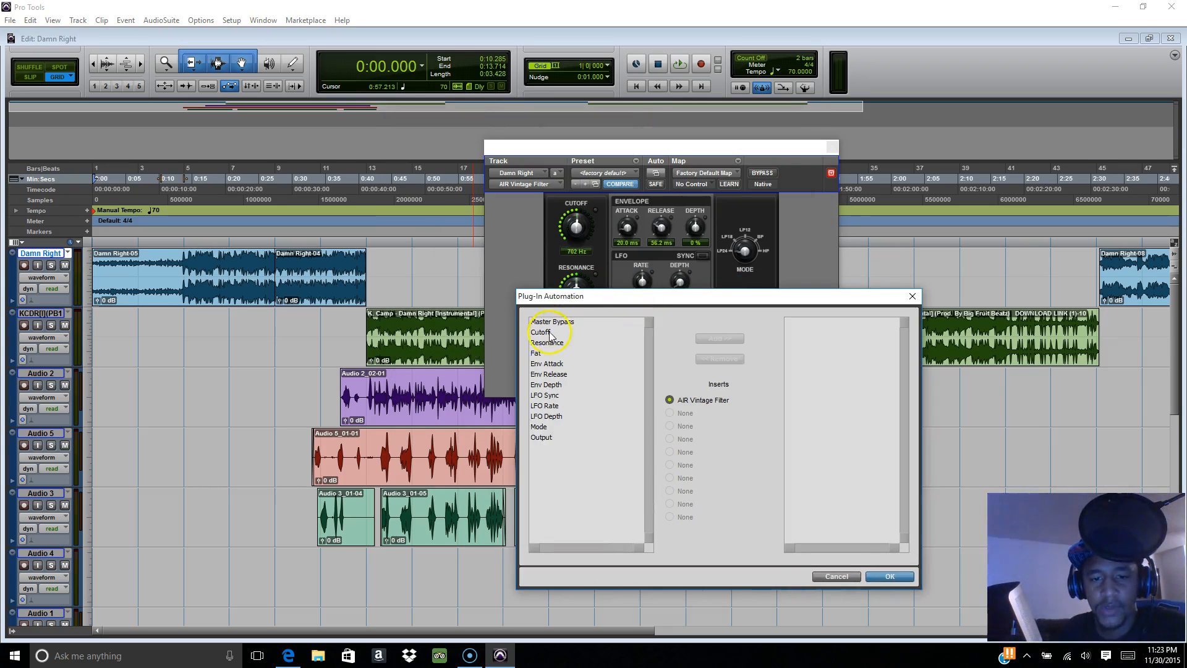
Add Cutoff as the automated Vintage Filter parameter and confirm the dialog
left_click(539, 332)
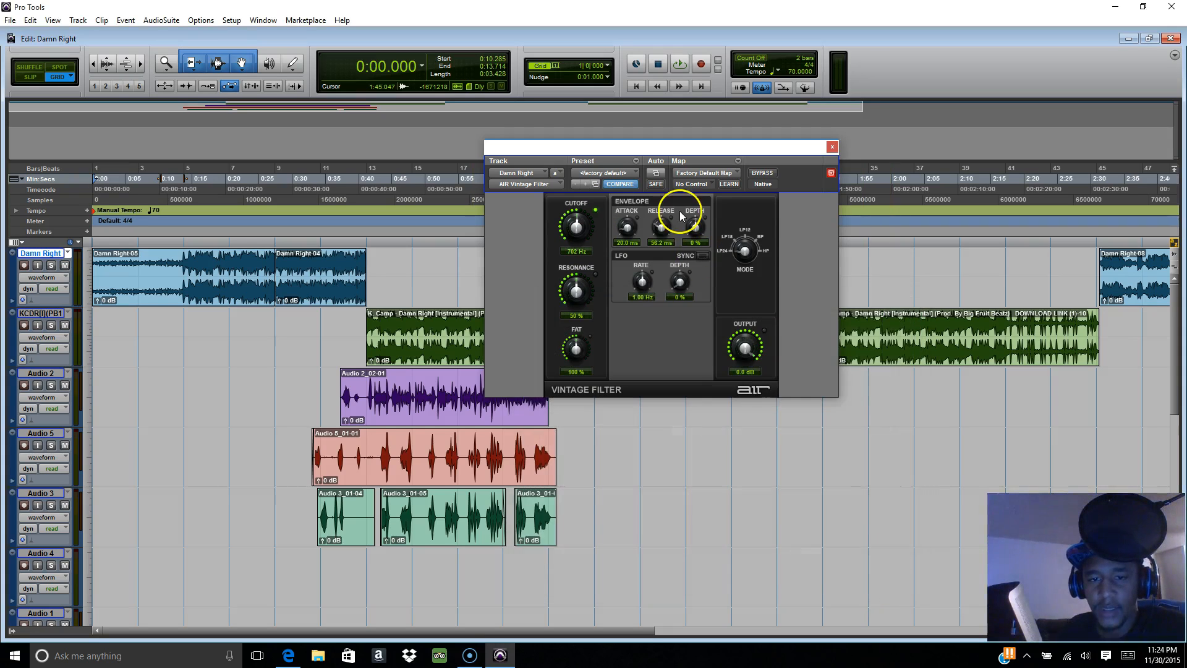
mouse_move(595, 216)
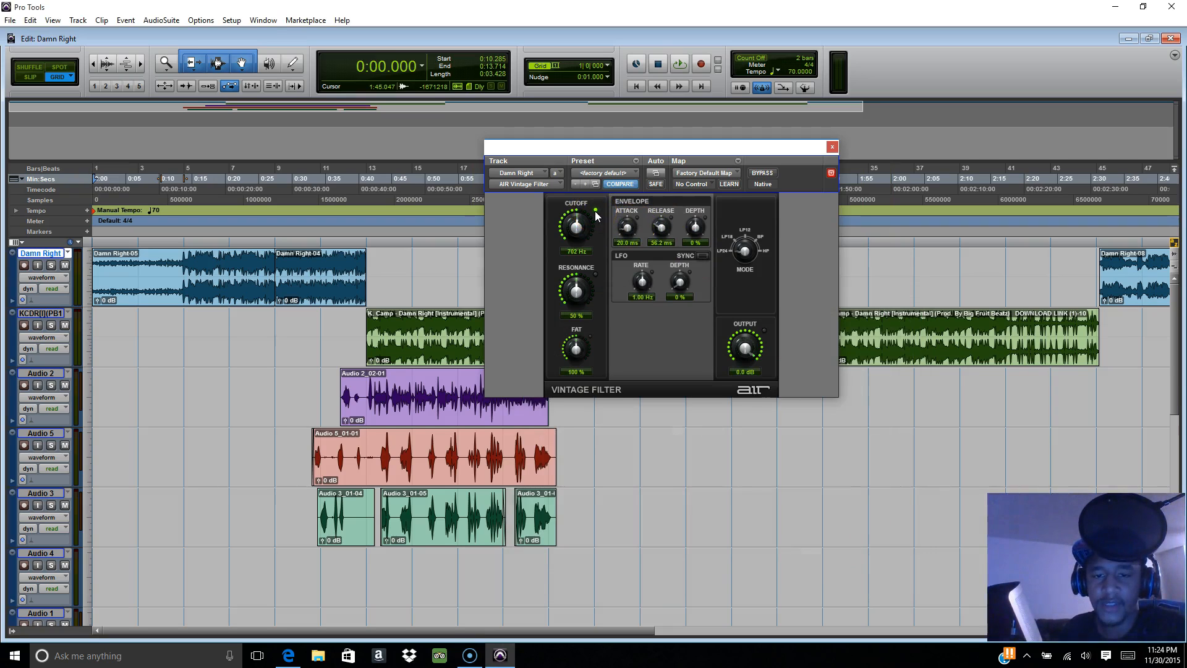
mouse_move(611, 216)
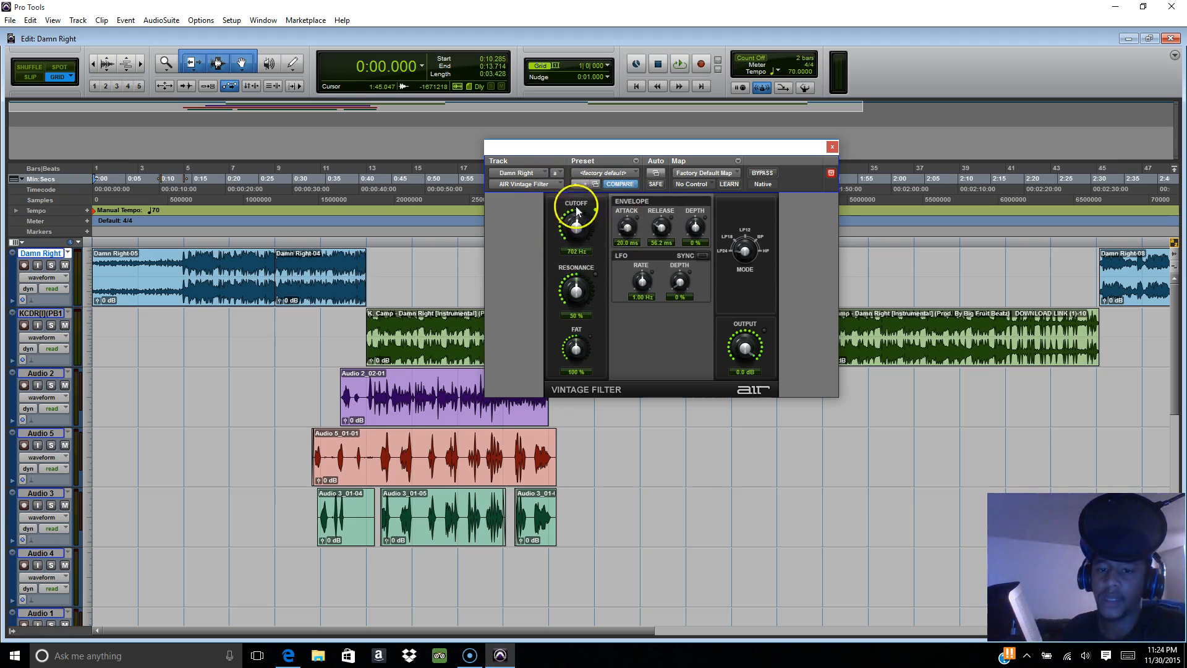
mouse_move(518, 251)
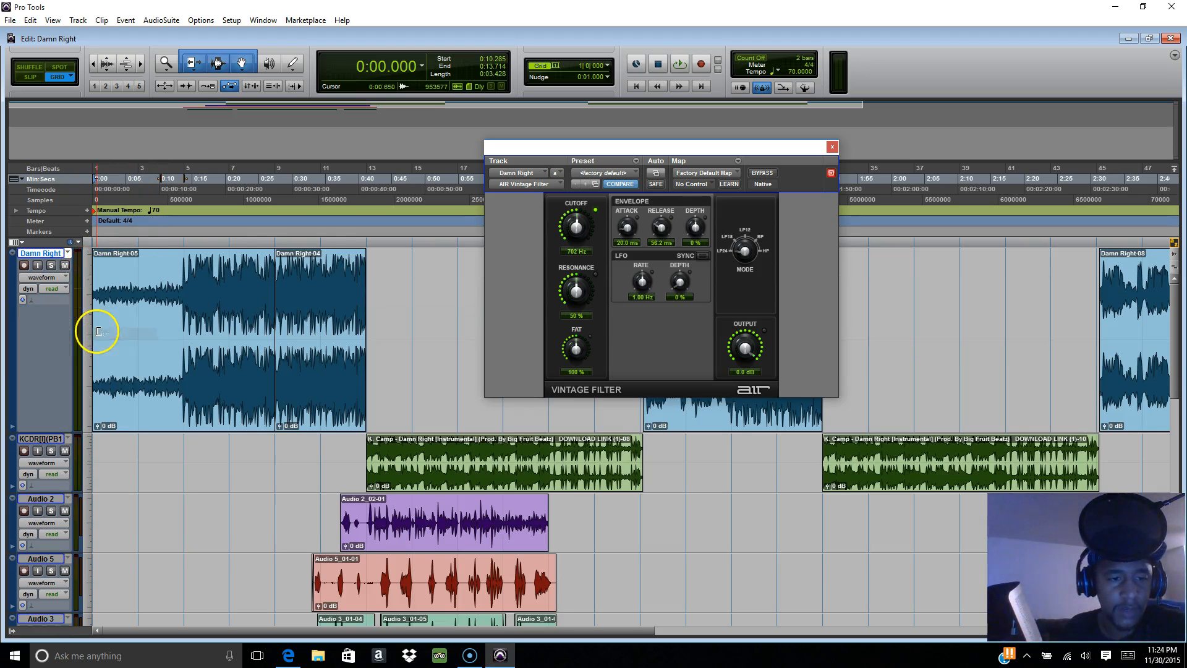
Set the Damn Right track view and a new automation lane to AIR Vintage Filter Cutoff
left_click(143, 315)
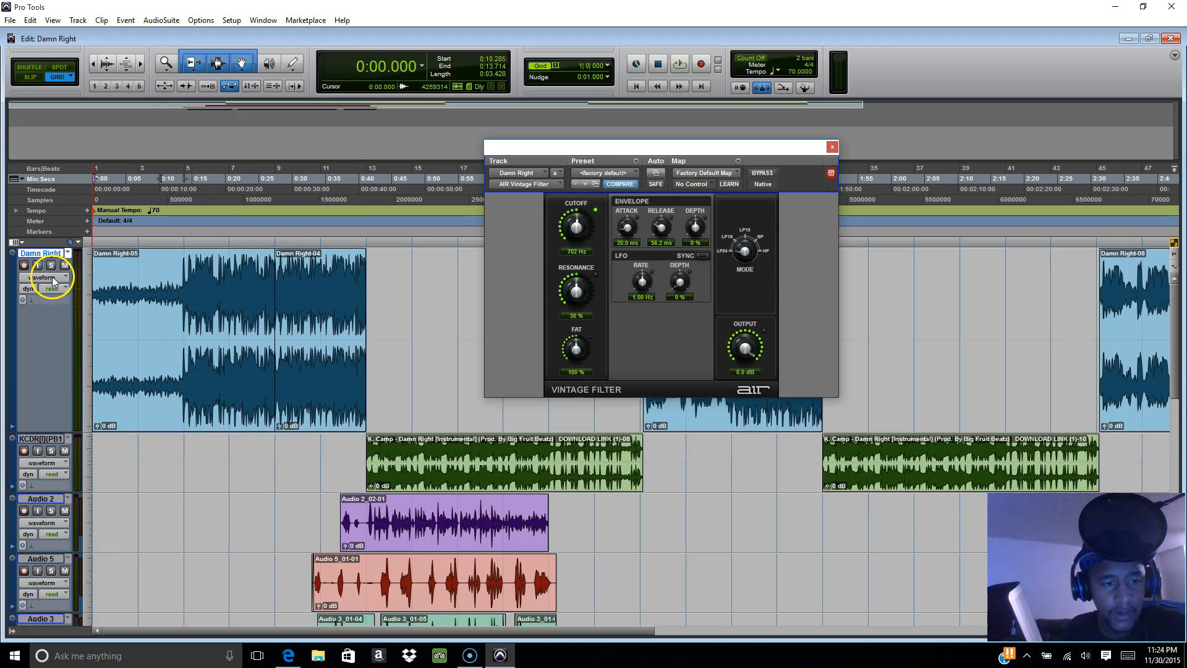
left_click(42, 276)
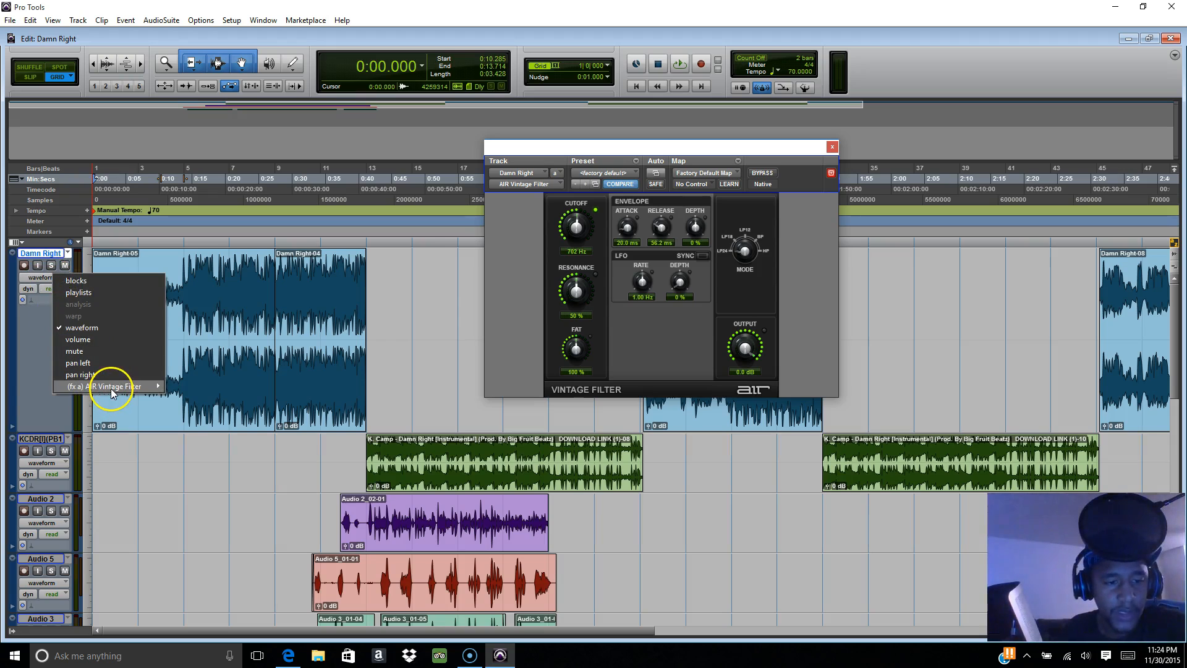
mouse_move(71, 386)
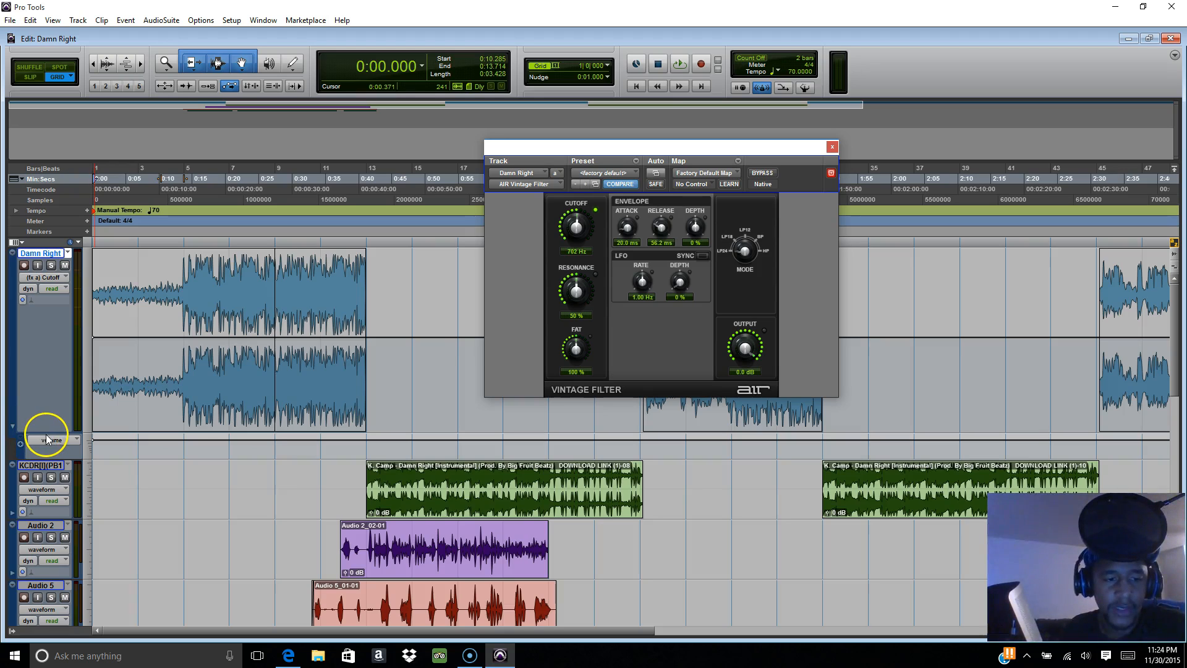
left_click(48, 440)
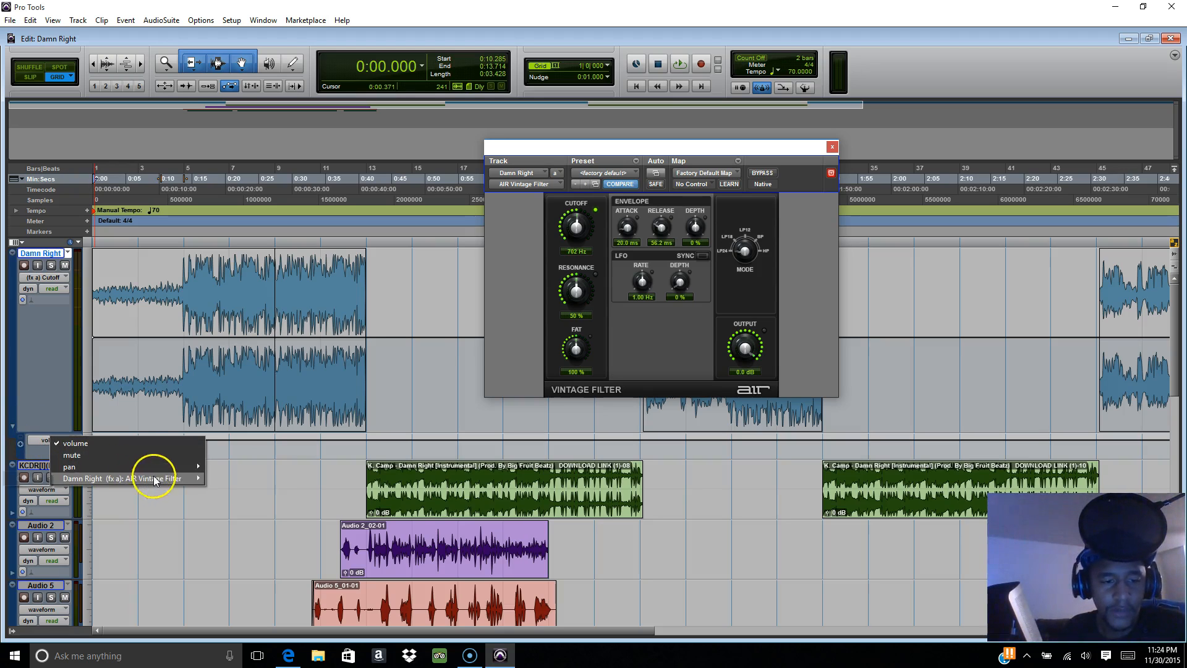
mouse_move(80, 477)
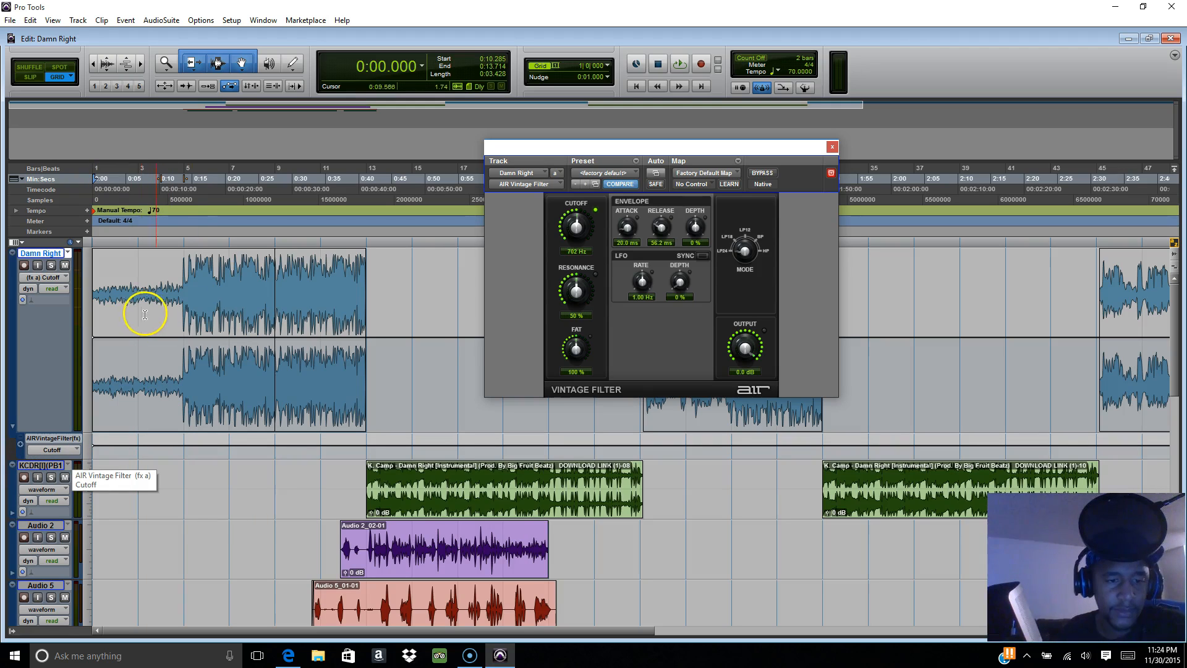
Adjust the grid spacing around the intro and move the filter window off the waveform
left_click(608, 65)
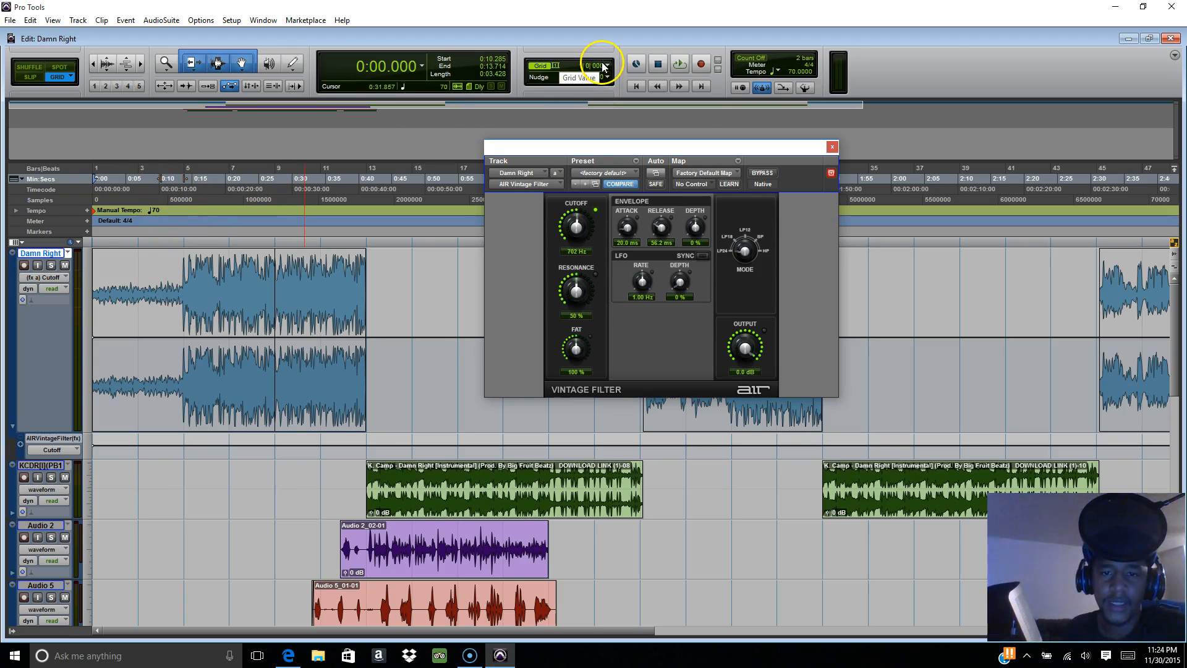
left_click(611, 67)
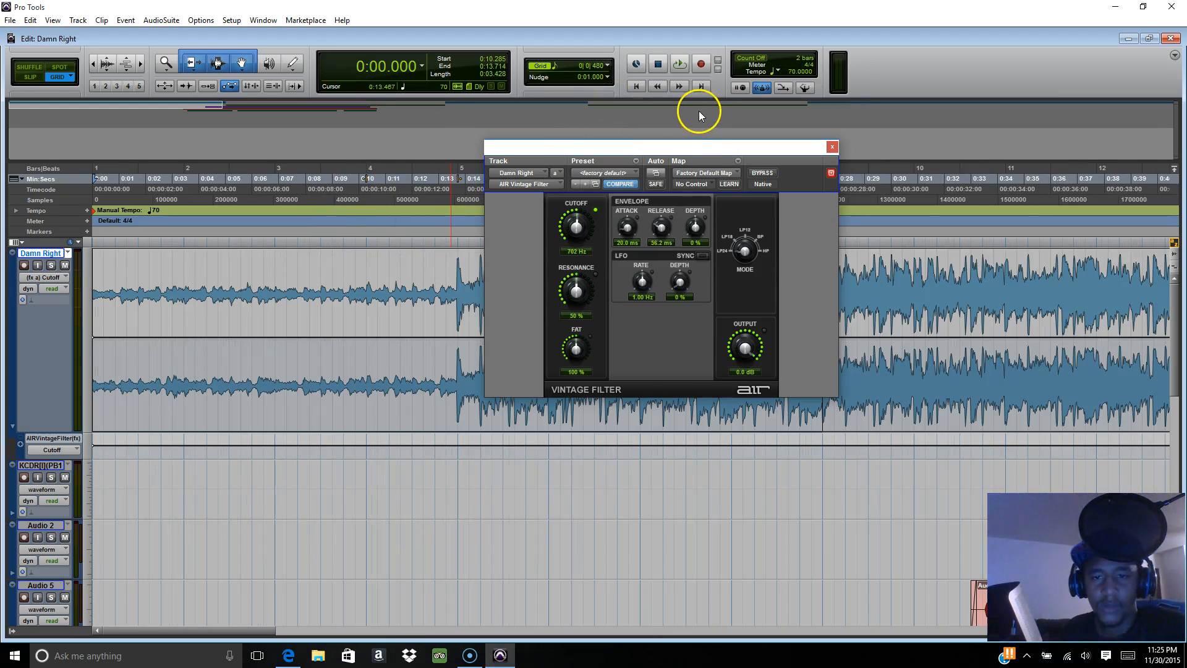
left_click_drag(656, 147, 853, 163)
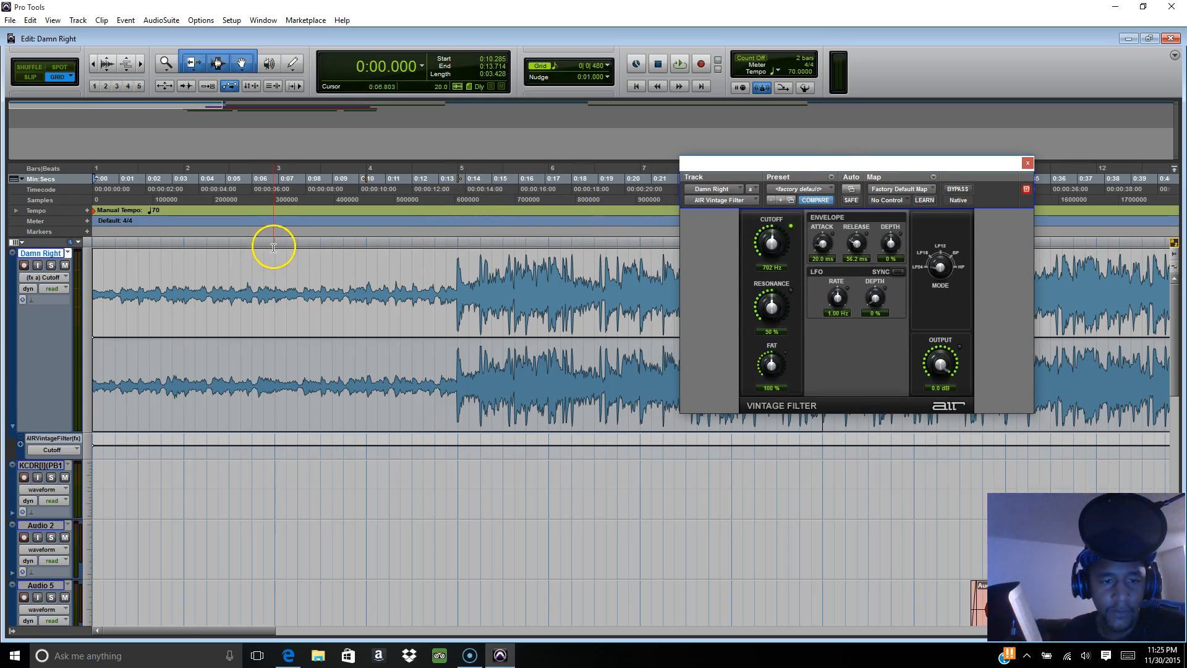
mouse_move(275, 240)
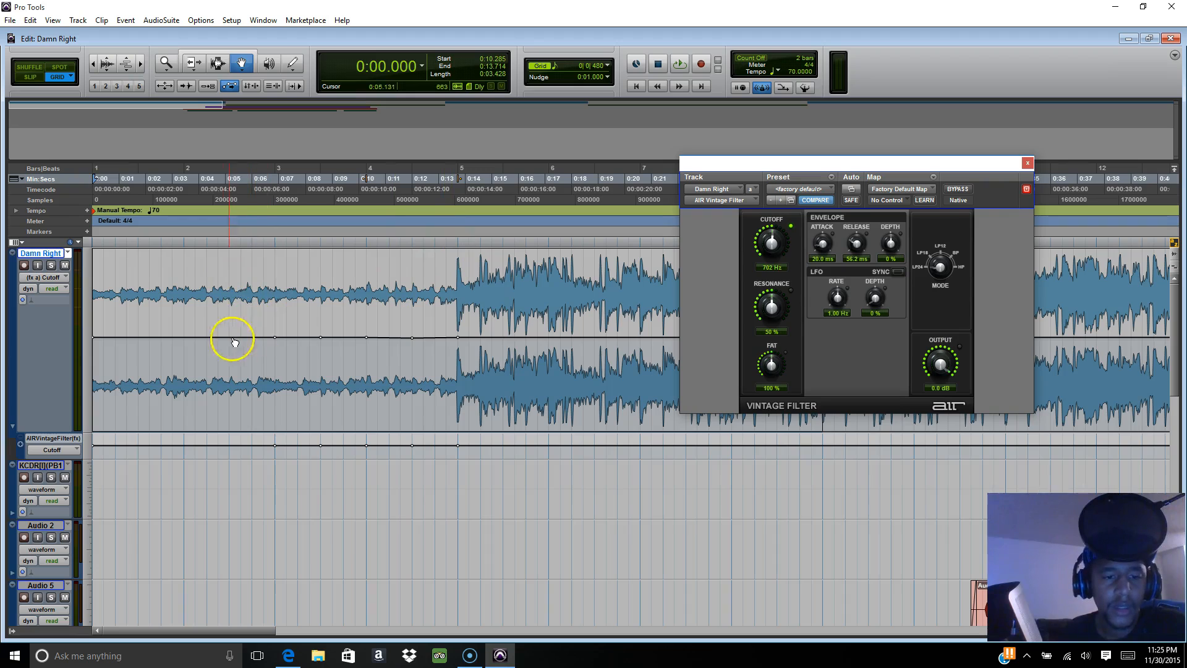
Add Cutoff breakpoints holding 20 kHz at the start and dropping sharply around bar 3
left_click(239, 64)
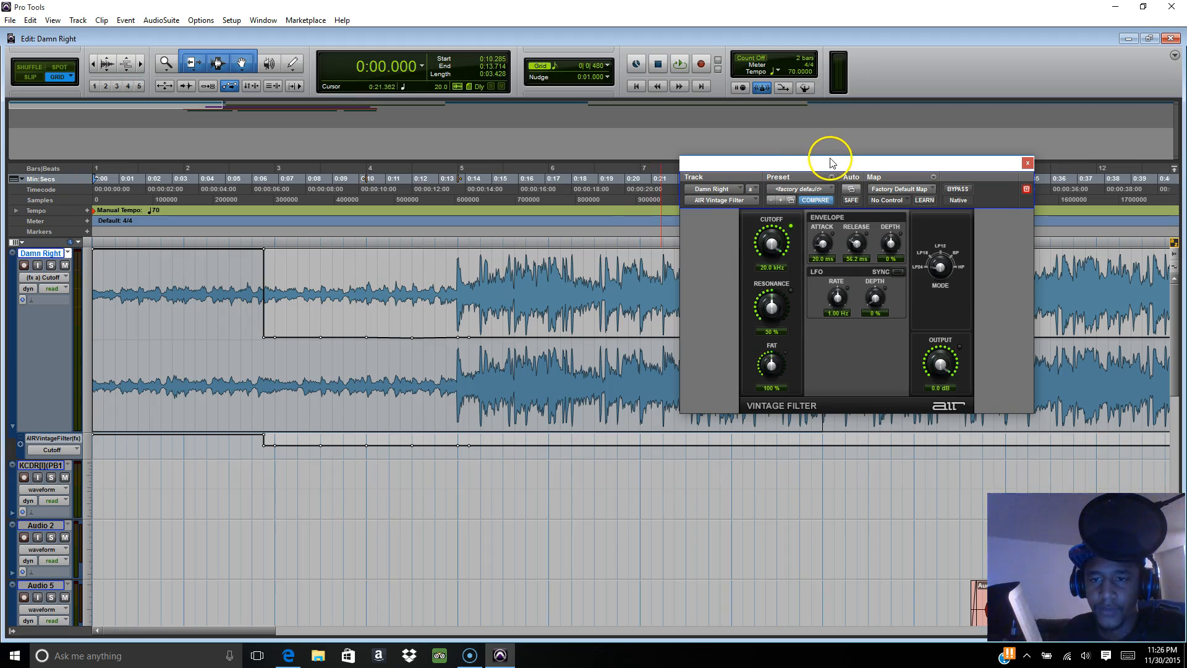
left_click_drag(828, 163, 406, 193)
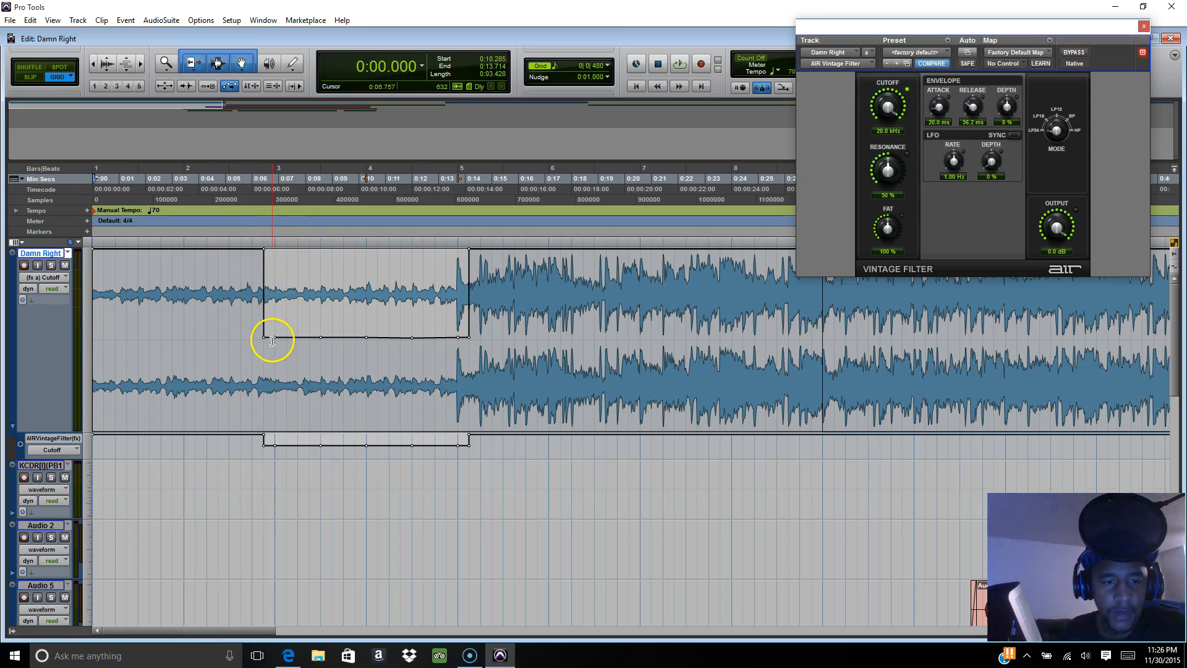
mouse_move(265, 339)
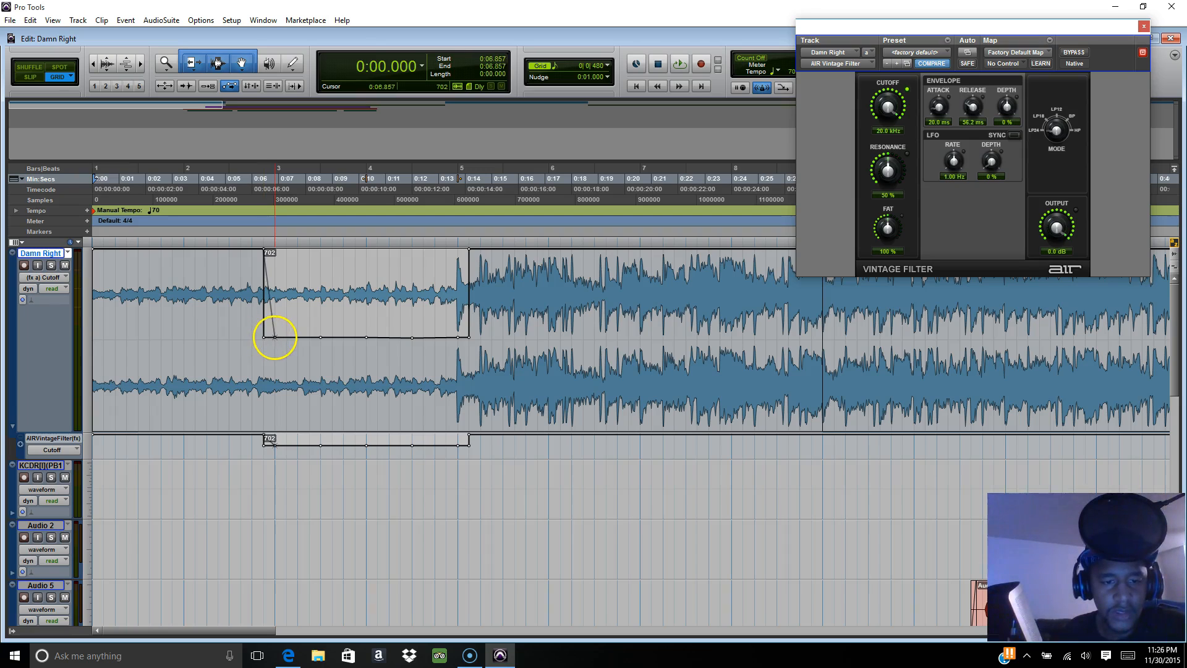
Drag the Cutoff breakpoints so the drop starts at bar 3 and falls as a gradual curve
left_click_drag(274, 336, 265, 251)
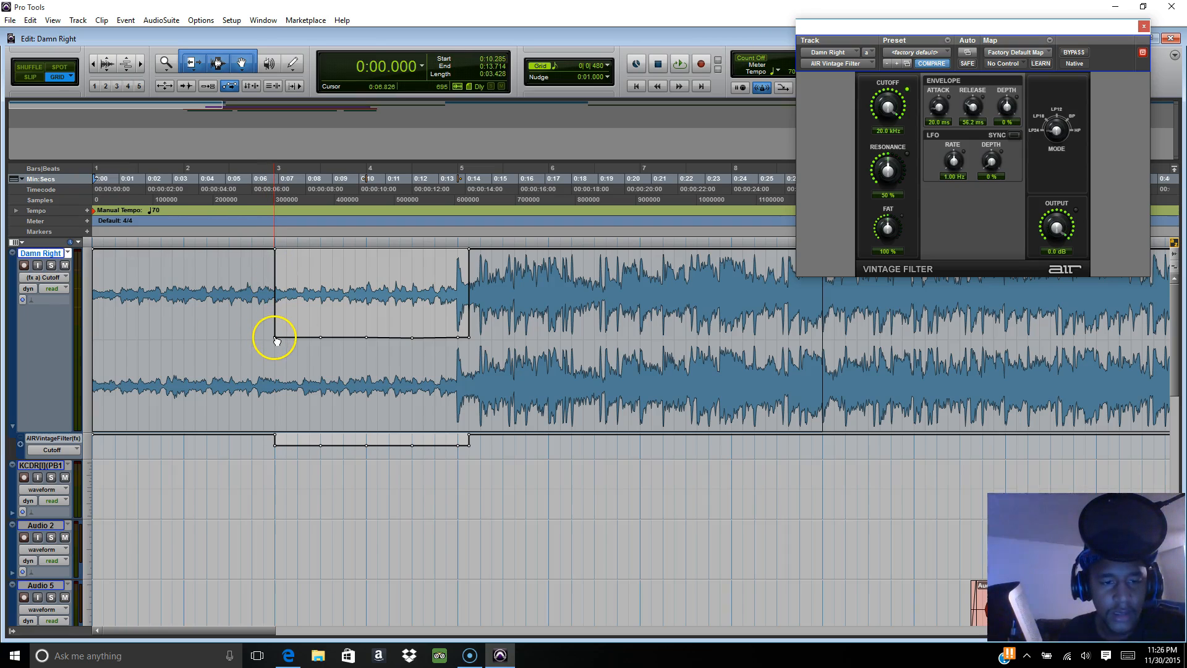
left_click_drag(275, 336, 274, 268)
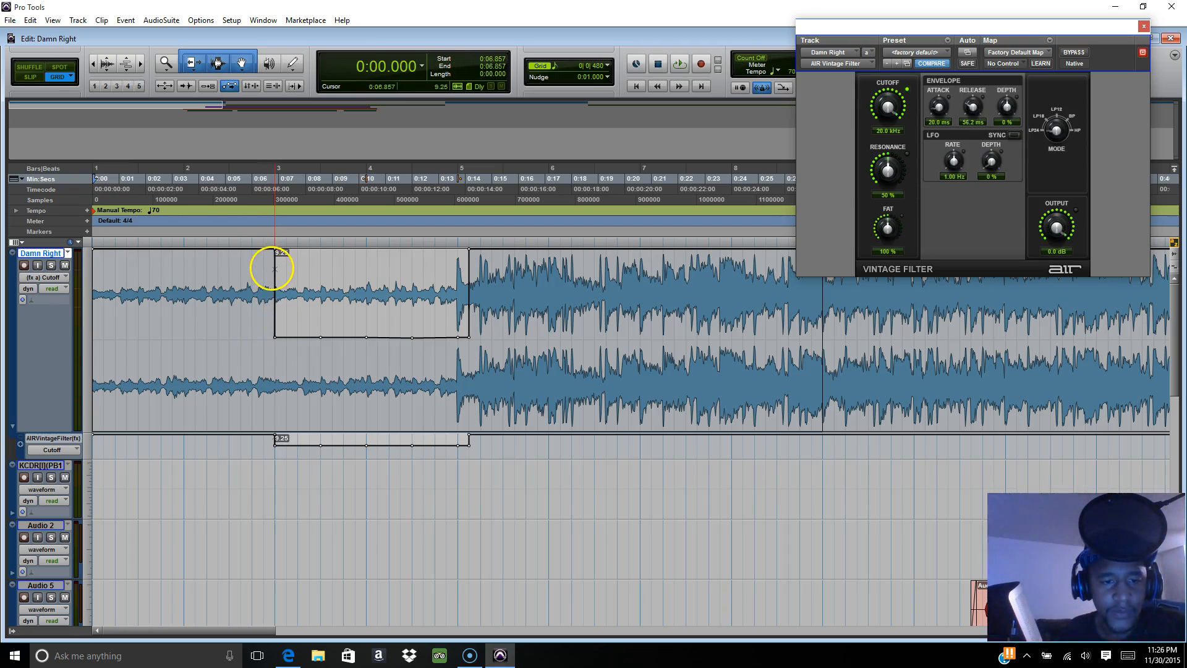
left_click_drag(272, 268, 274, 338)
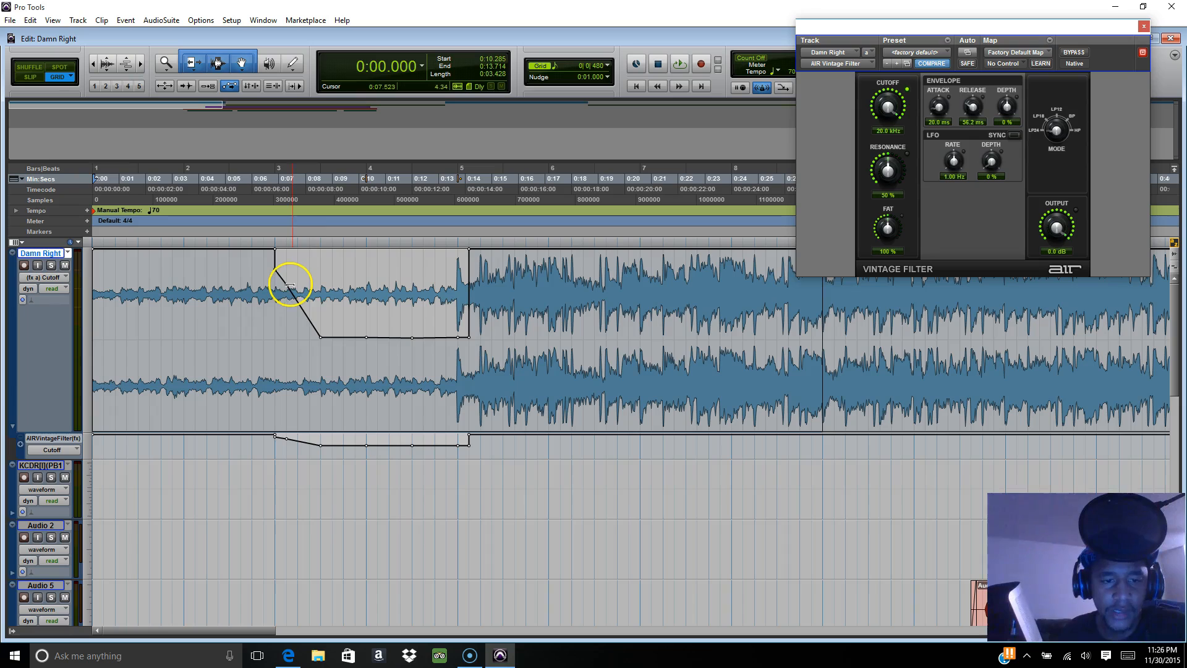
left_click_drag(290, 286, 319, 336)
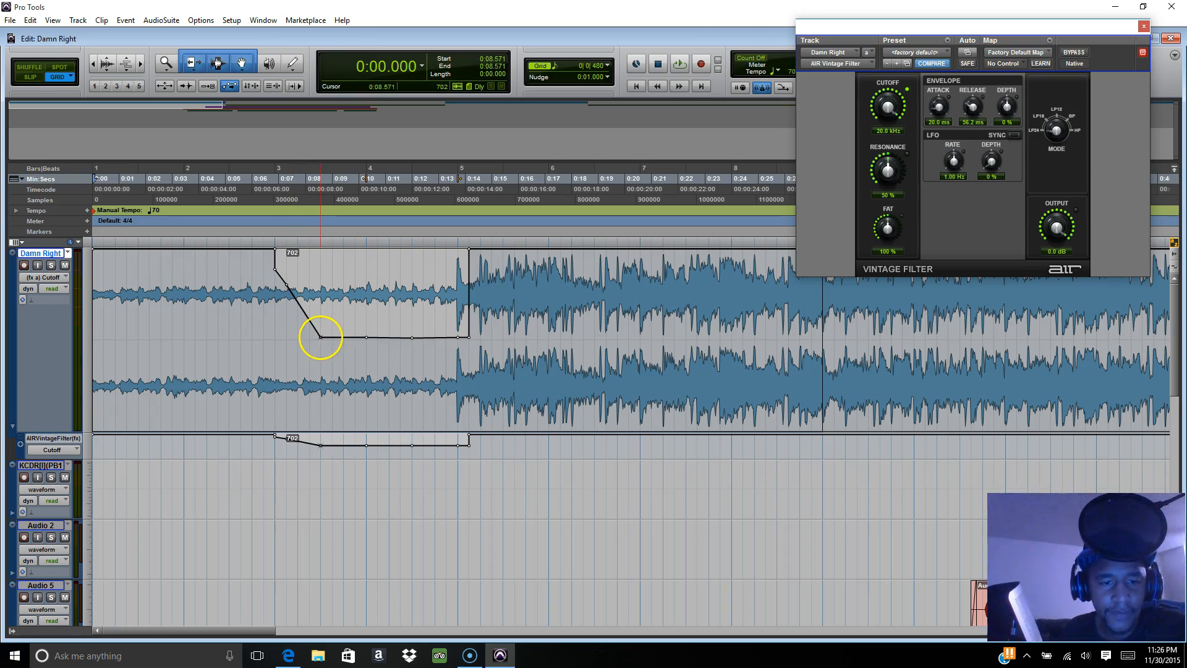
left_click_drag(317, 336, 331, 316)
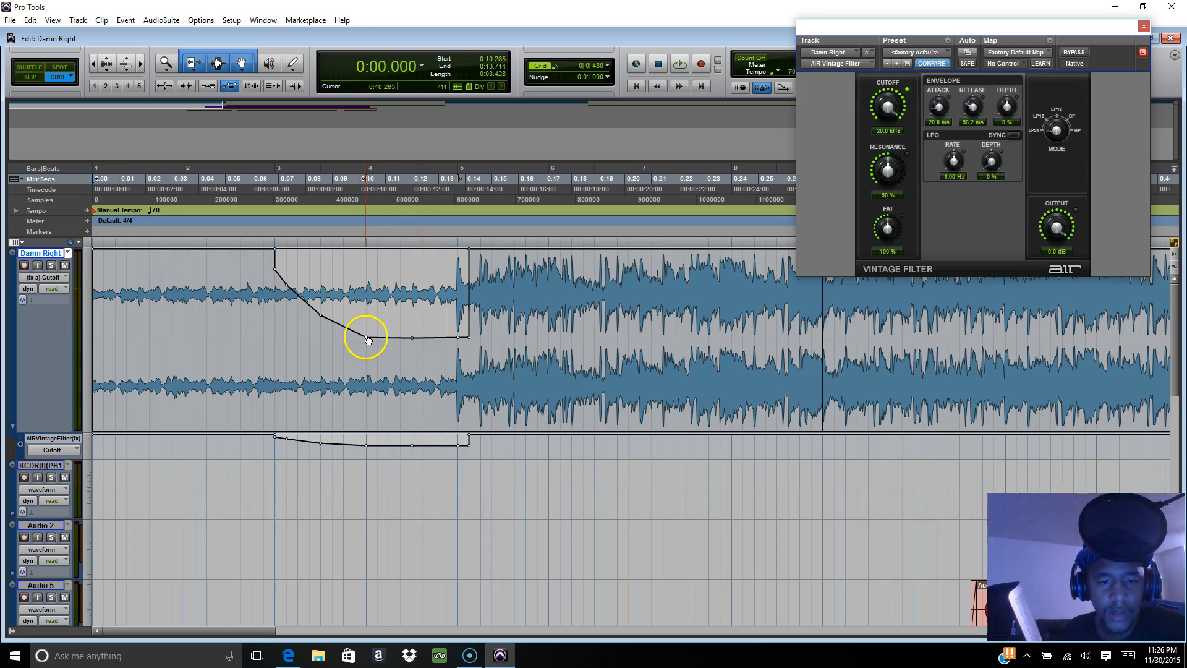
left_click_drag(366, 338, 366, 355)
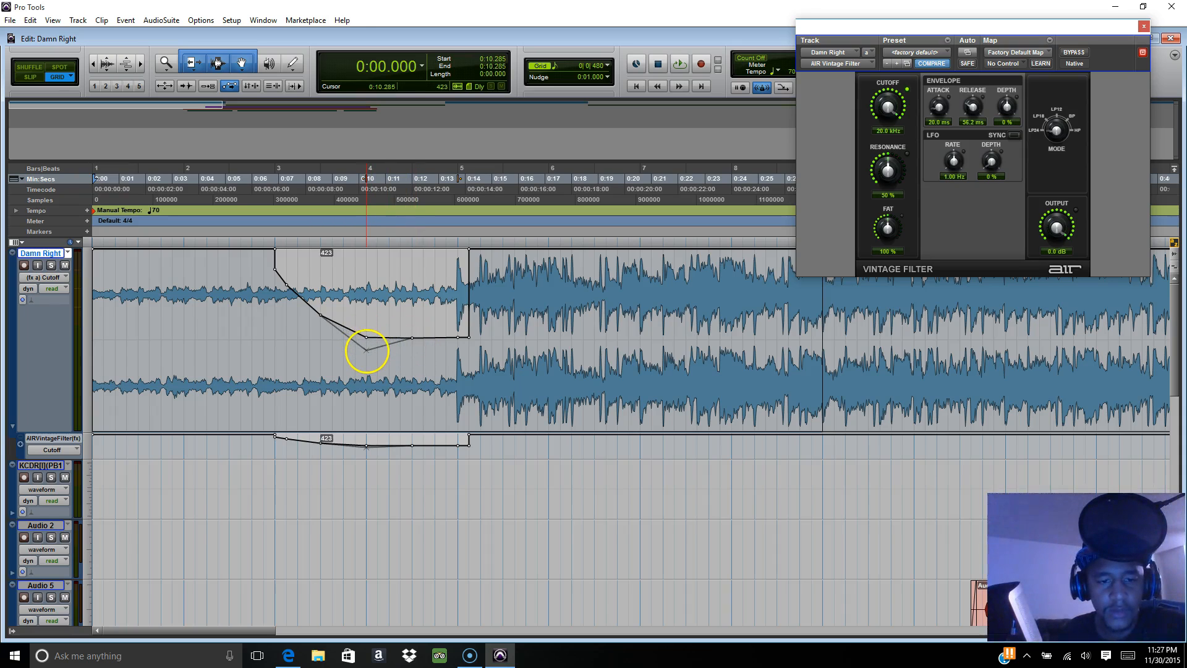
left_click_drag(368, 350, 319, 315)
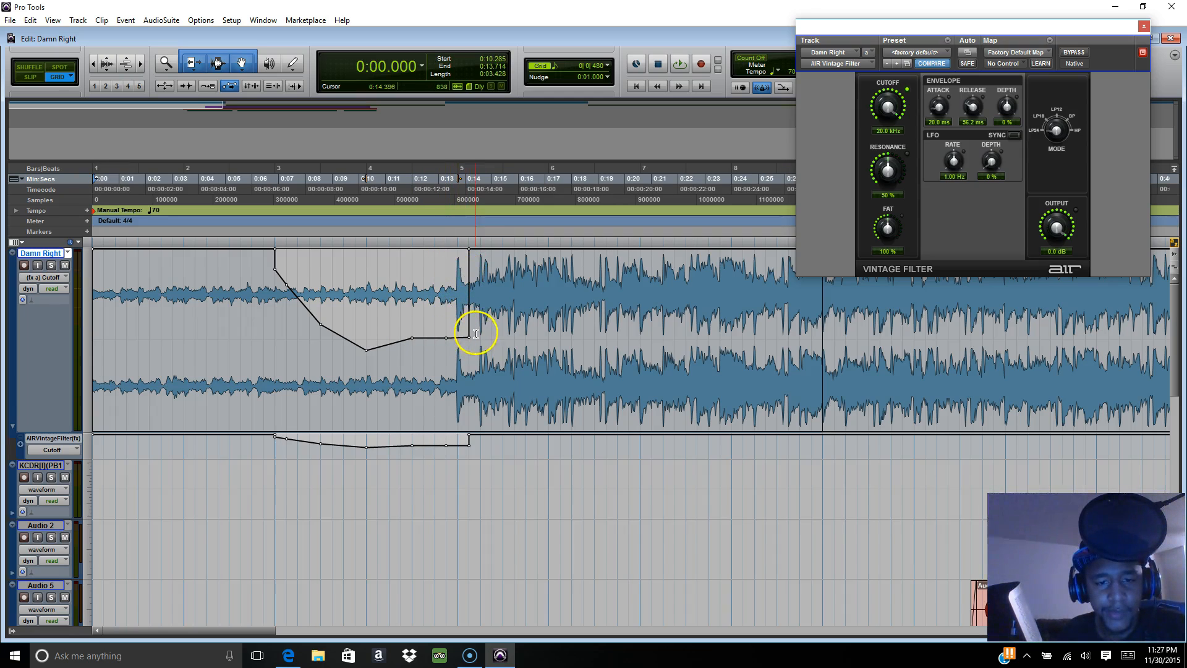
Shape a smooth rise back to full cutoff at bar 5 with the dip's low point near bar 4
left_click_drag(469, 336, 457, 337)
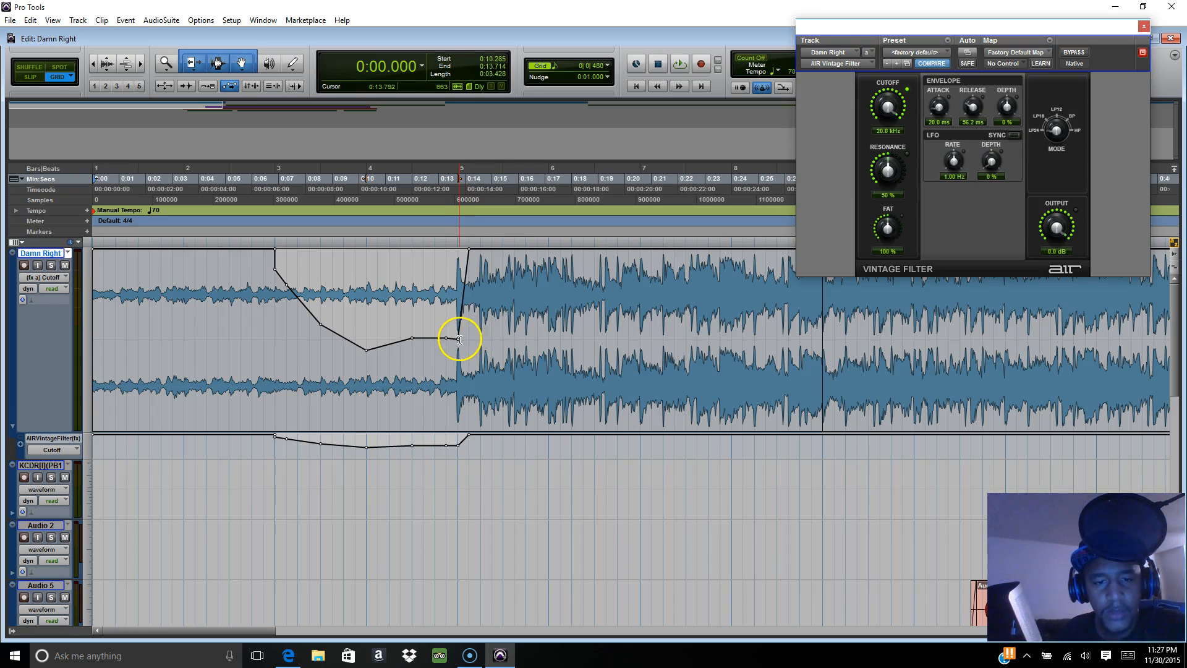
left_click_drag(458, 338, 457, 250)
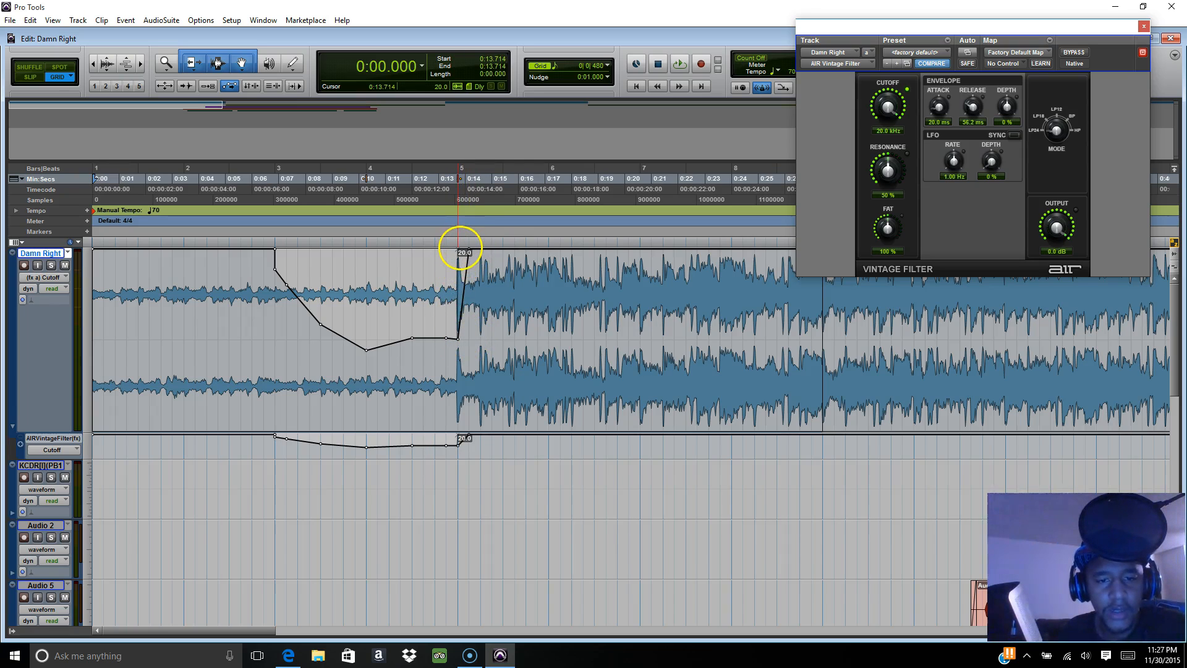
left_click_drag(460, 250, 457, 341)
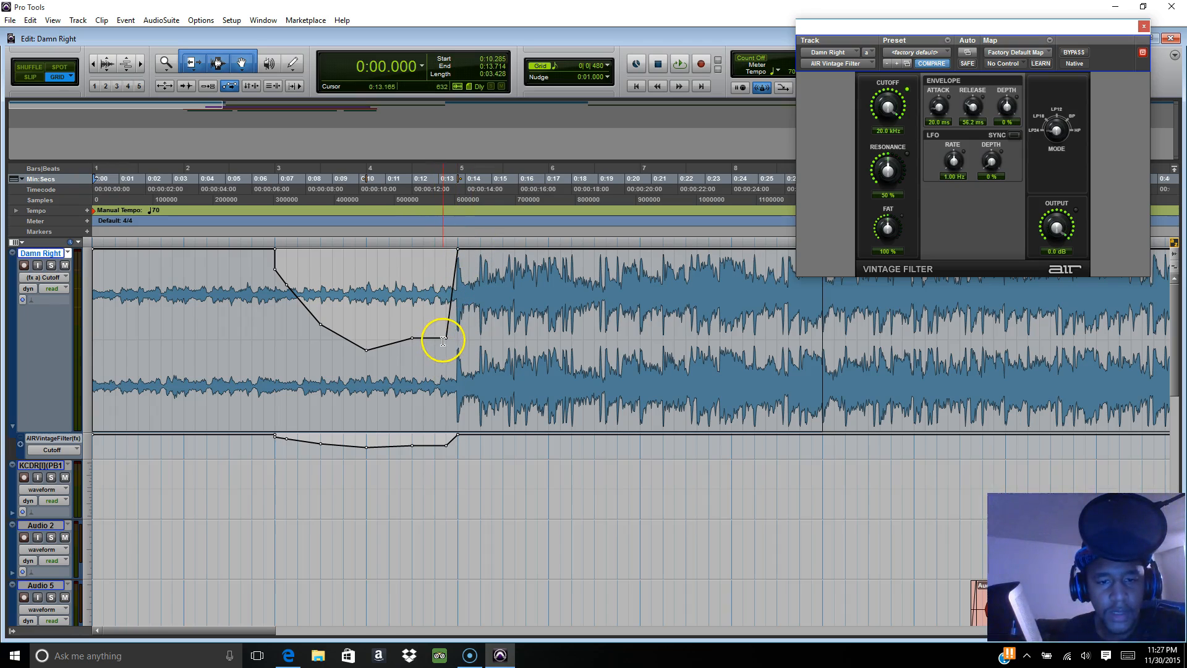
left_click_drag(443, 341, 442, 331)
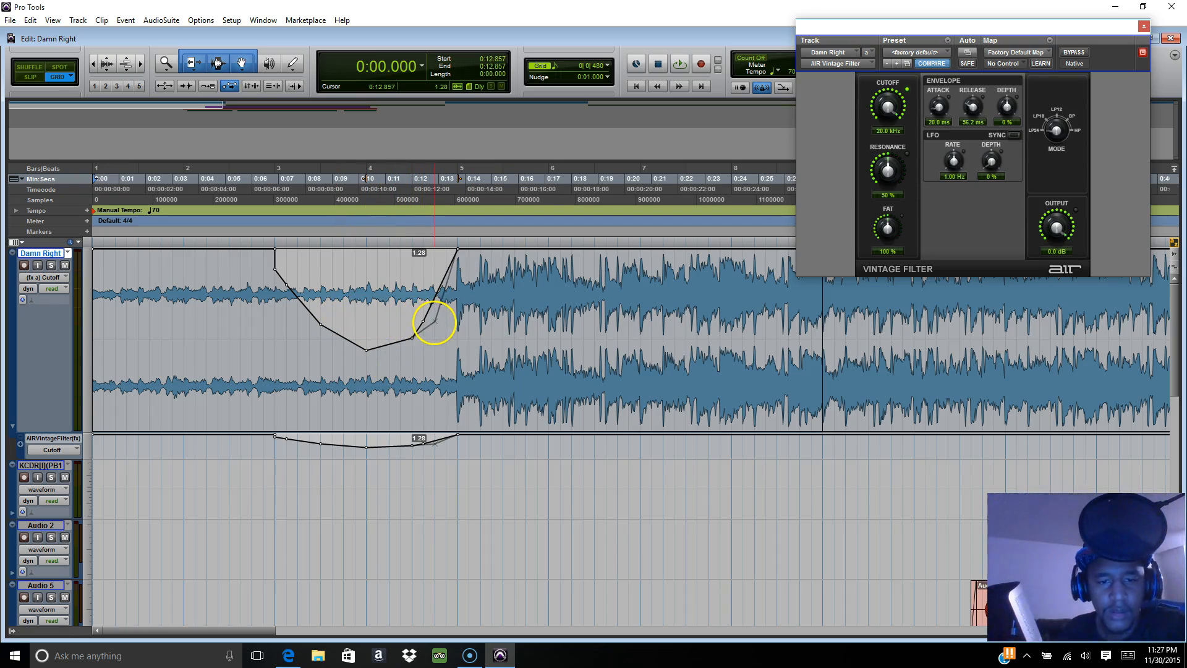
left_click_drag(435, 332, 435, 317)
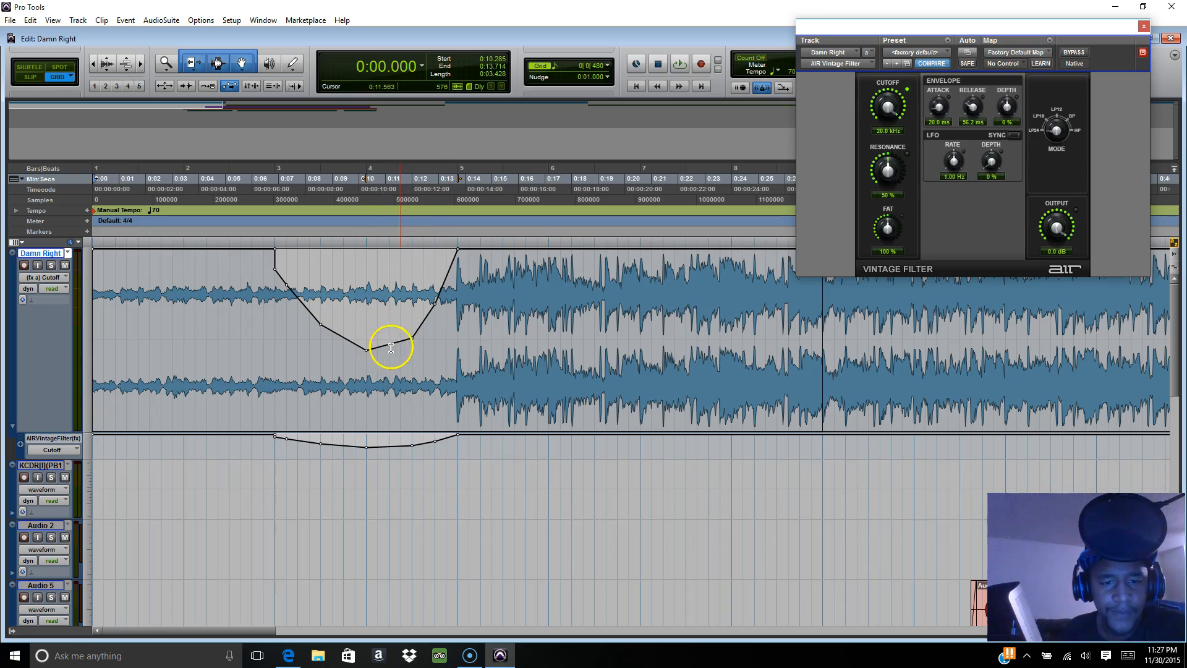
left_click_drag(389, 346, 411, 339)
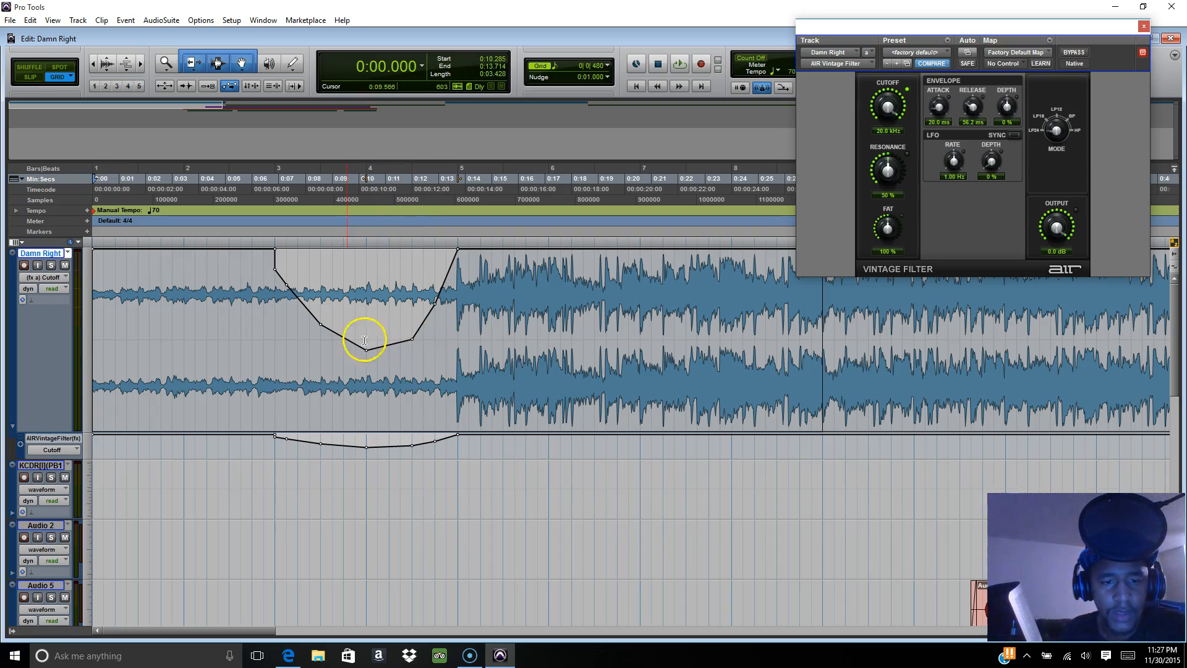
left_click_drag(366, 341, 318, 326)
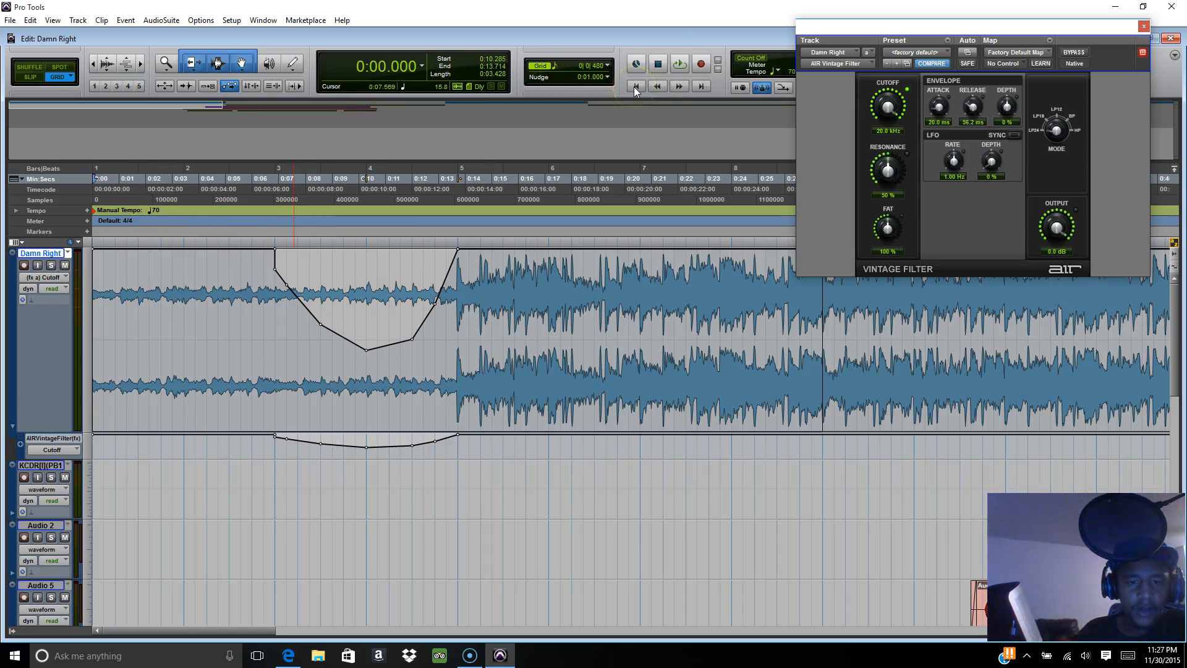
left_click(676, 64)
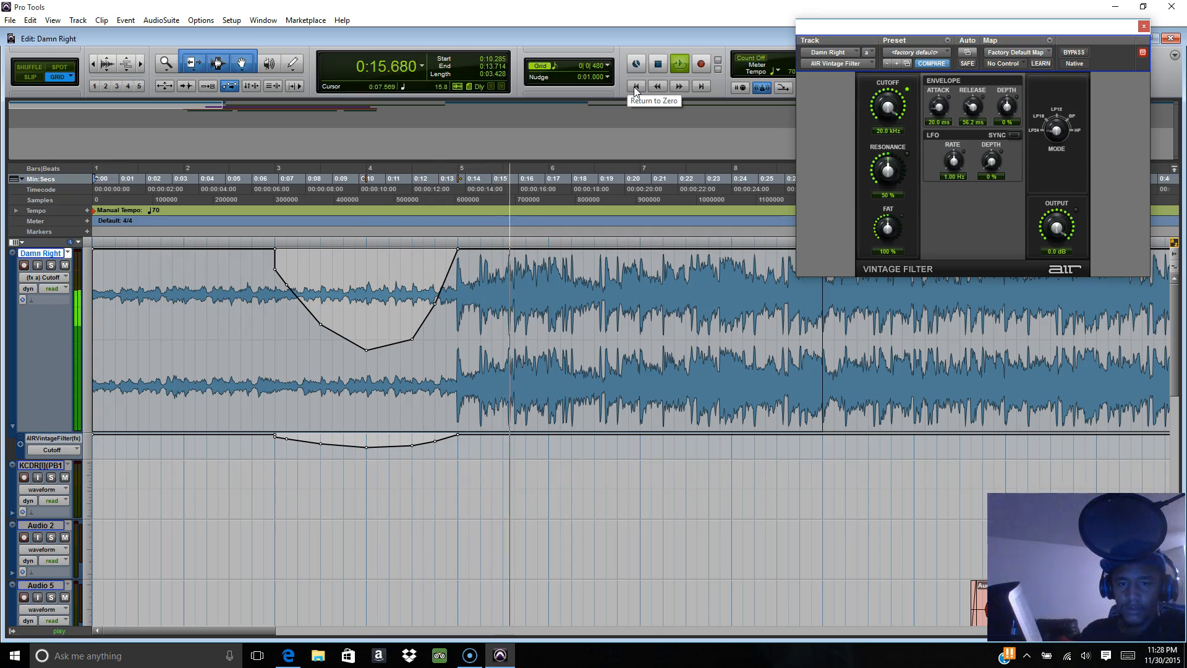
left_click(637, 86)
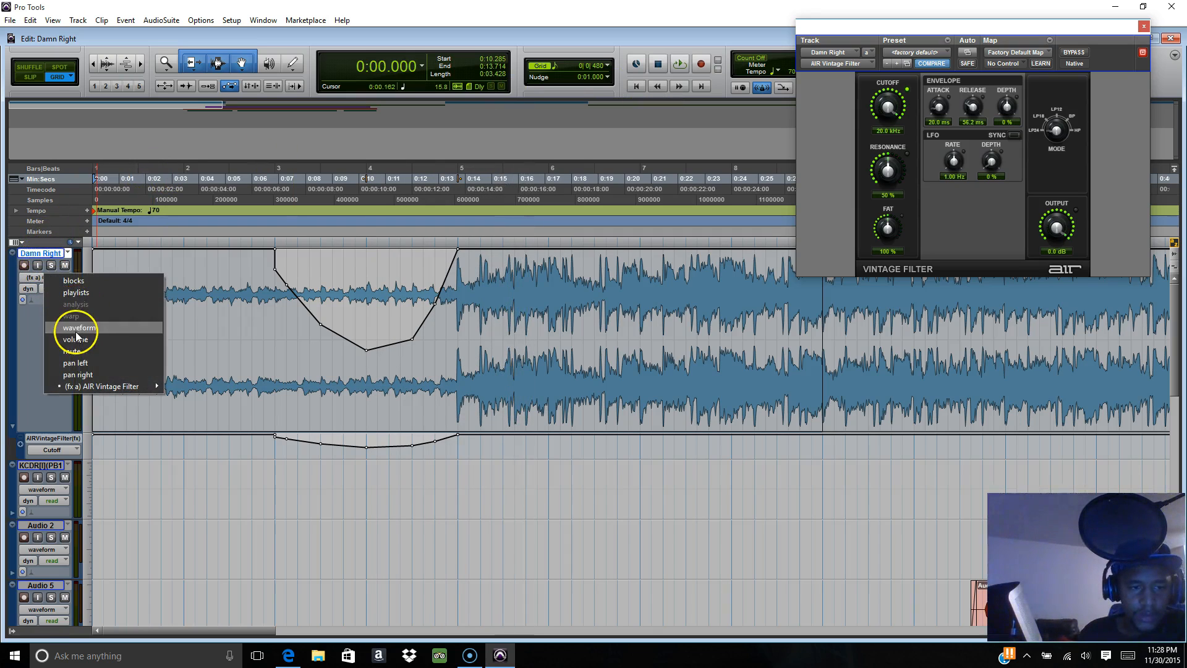
Return Damn Right to Waveform view with a Volume lane and reopen the filter's Plug-In Automation dialog
left_click(77, 326)
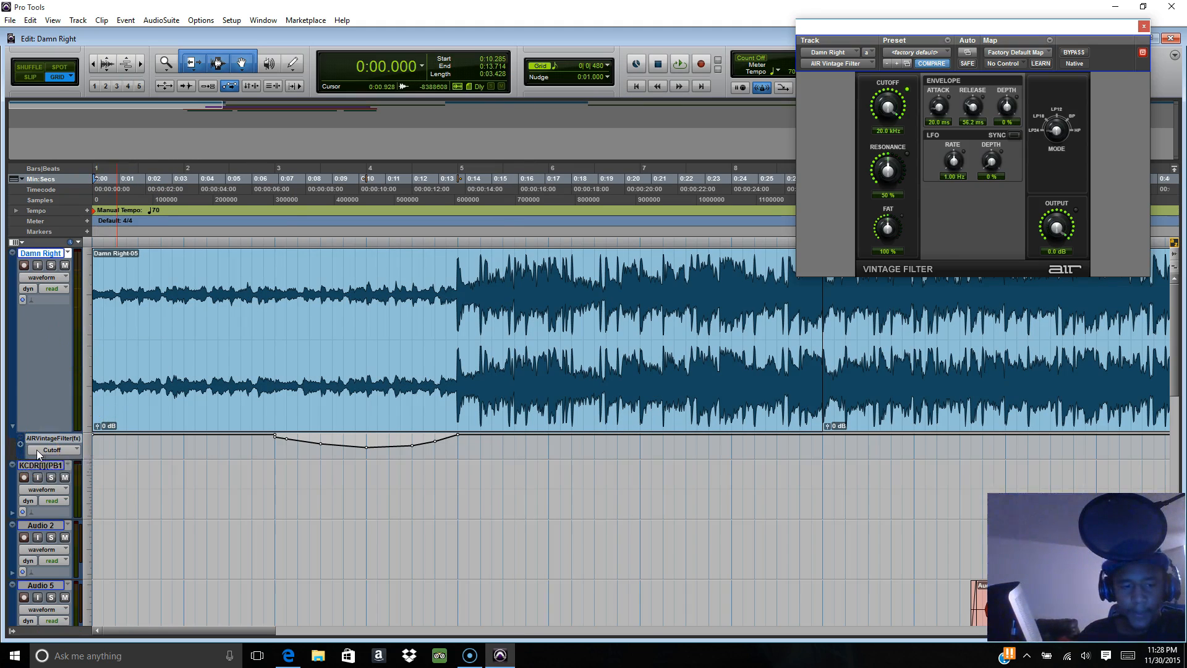
left_click(52, 450)
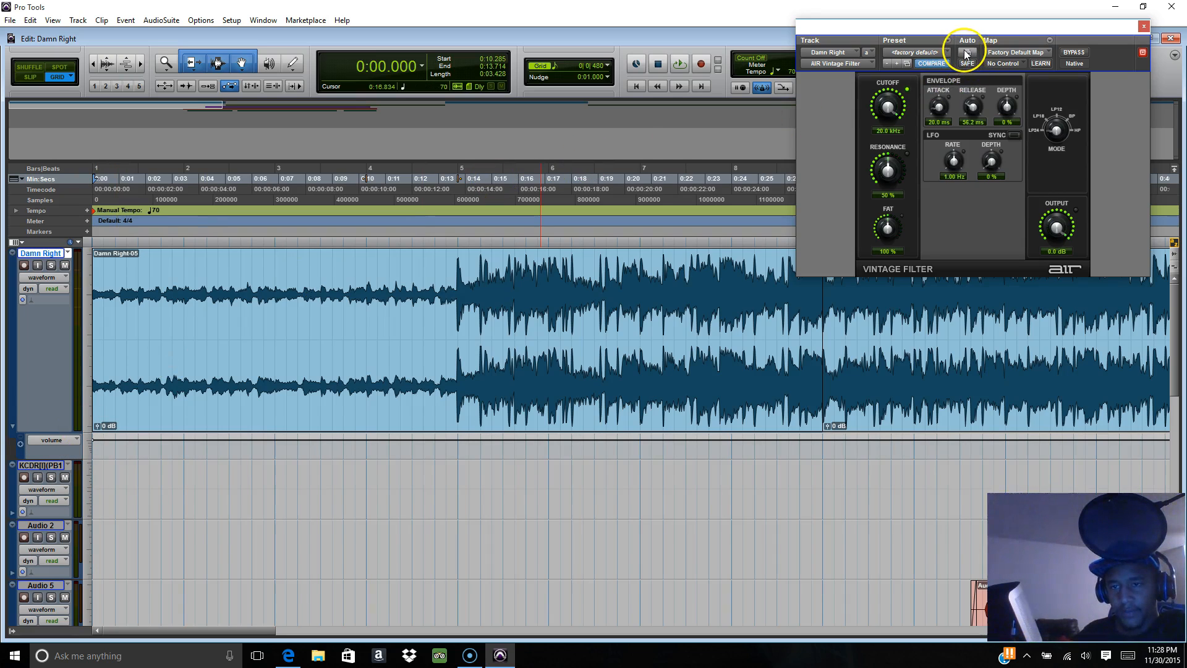
left_click(967, 53)
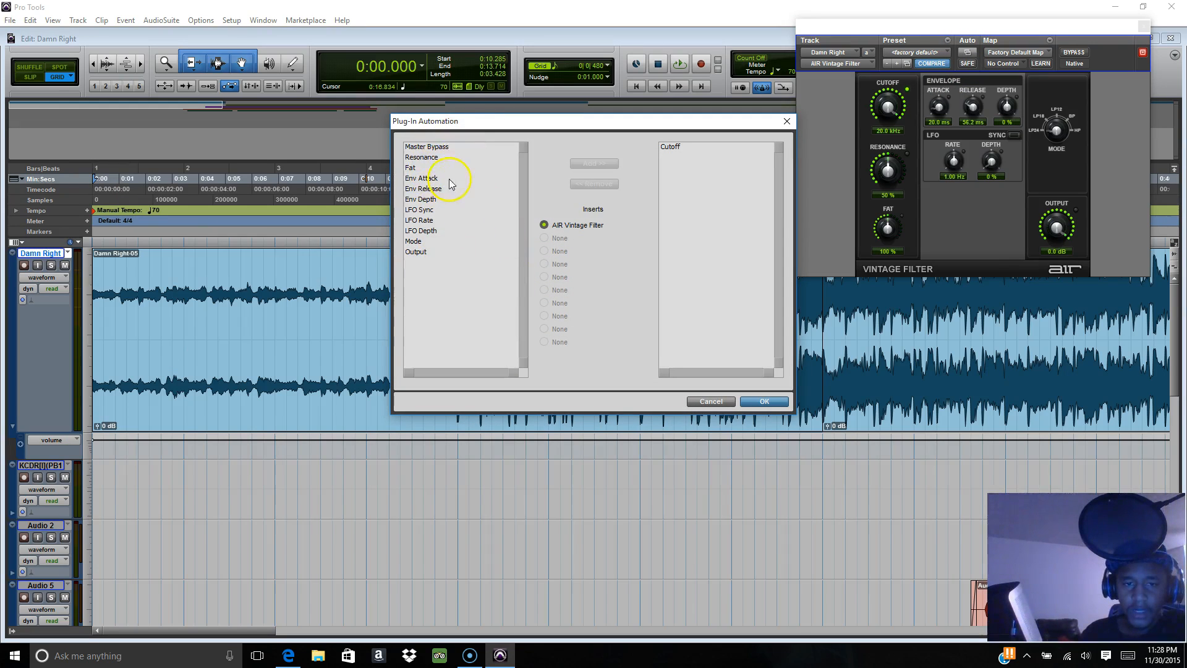
mouse_move(472, 217)
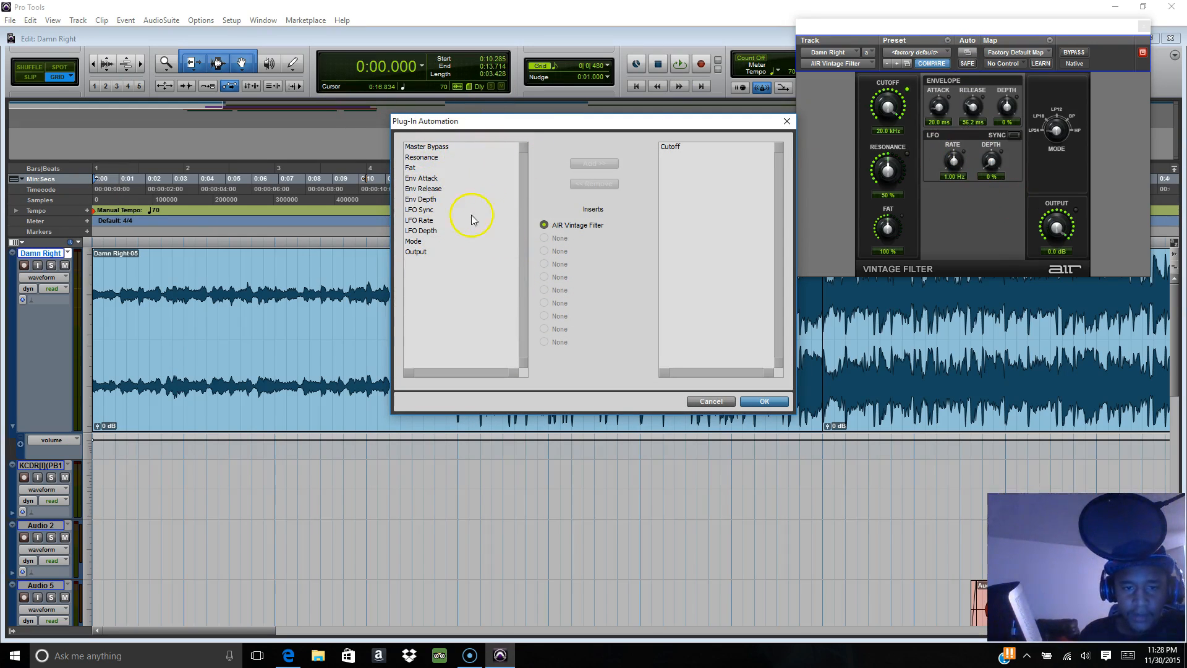
Add Master Bypass to automation, remove it so only Cutoff remains, and close the dialog
left_click(426, 146)
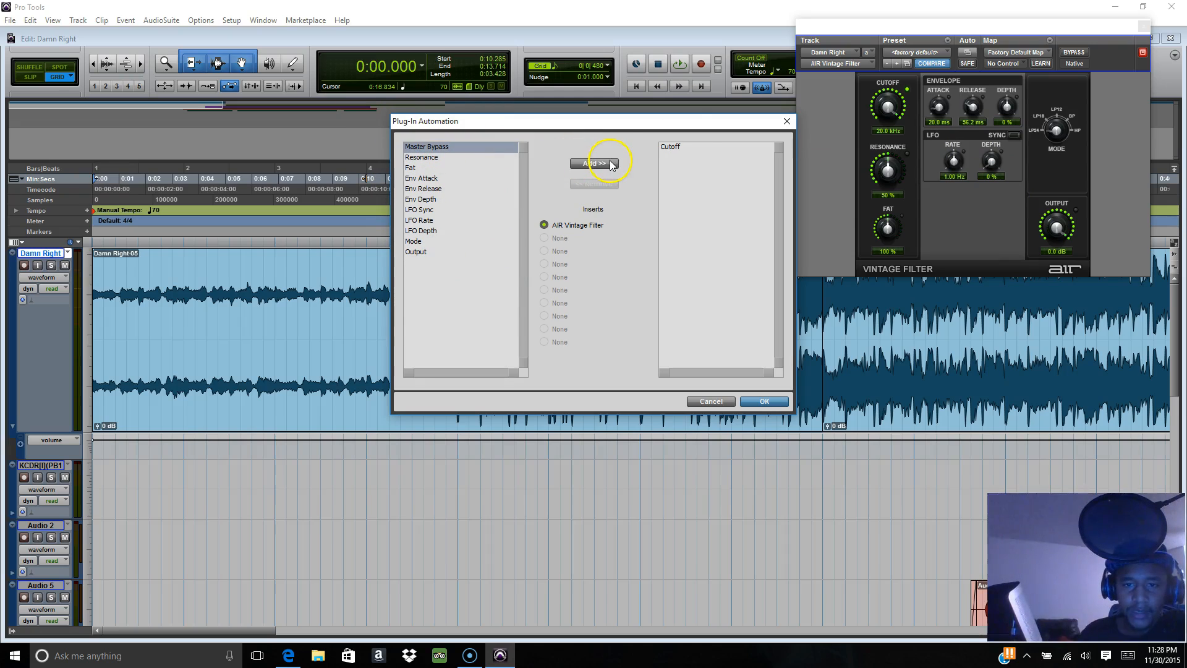
left_click(593, 163)
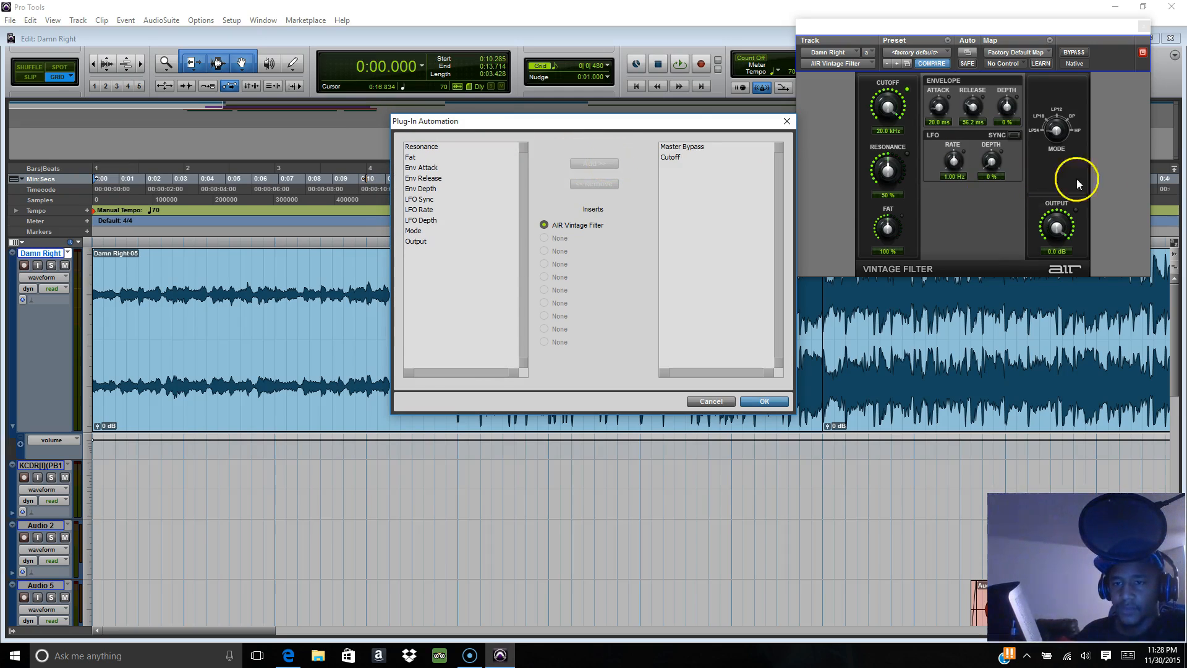
mouse_move(775, 137)
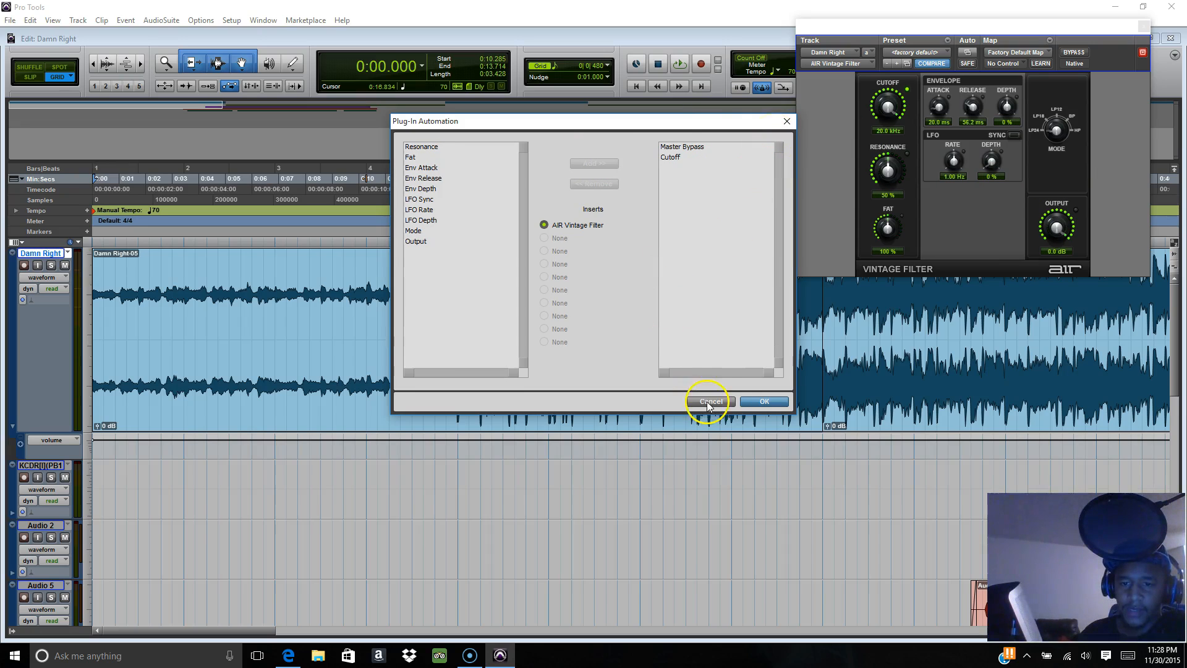
mouse_move(669, 358)
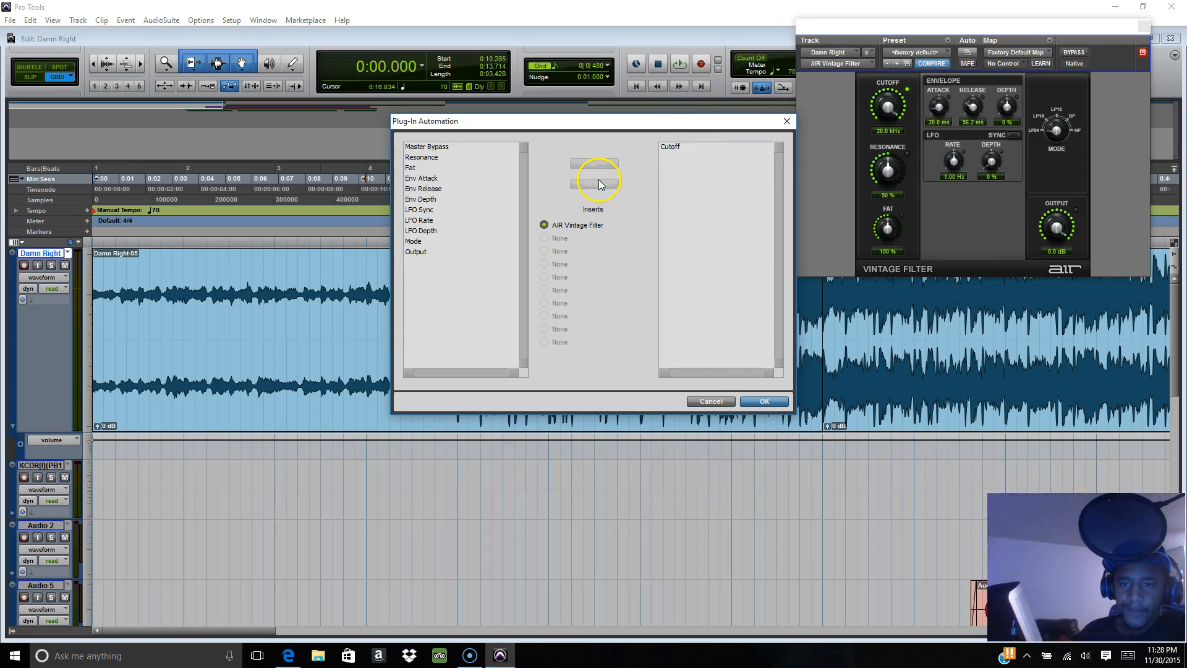
left_click(711, 401)
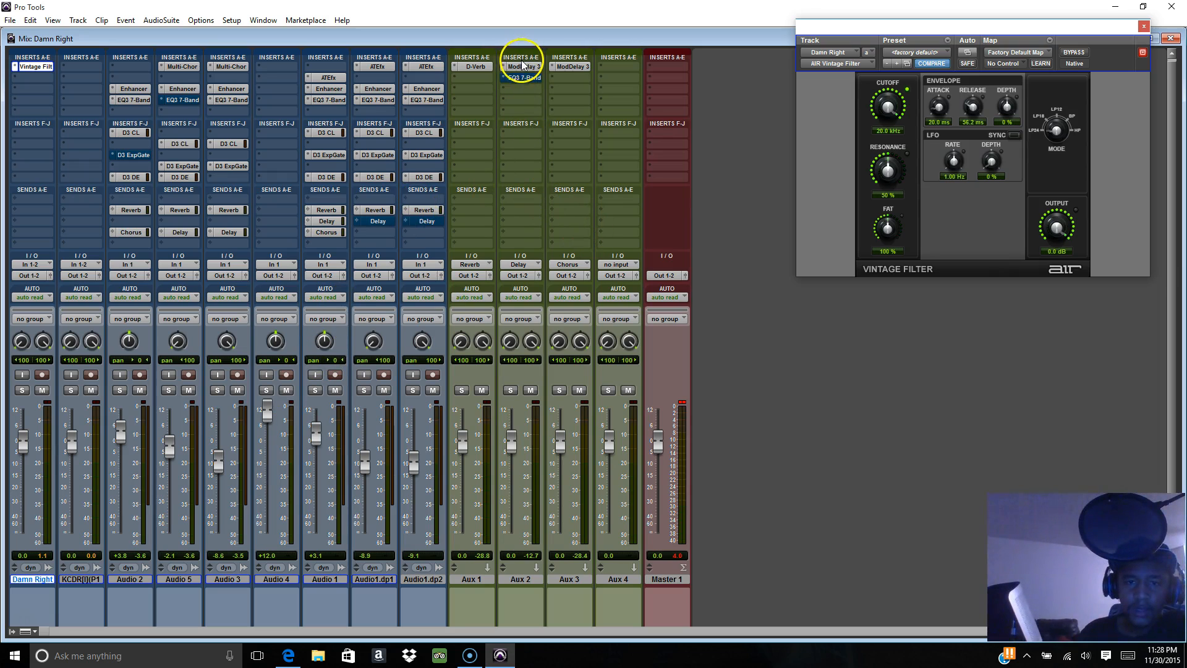
View Mod Delay III on Aux 2, then Audio 3's Dyn3 Compressor/Limiter with its Vocal Comp preset
left_click(520, 67)
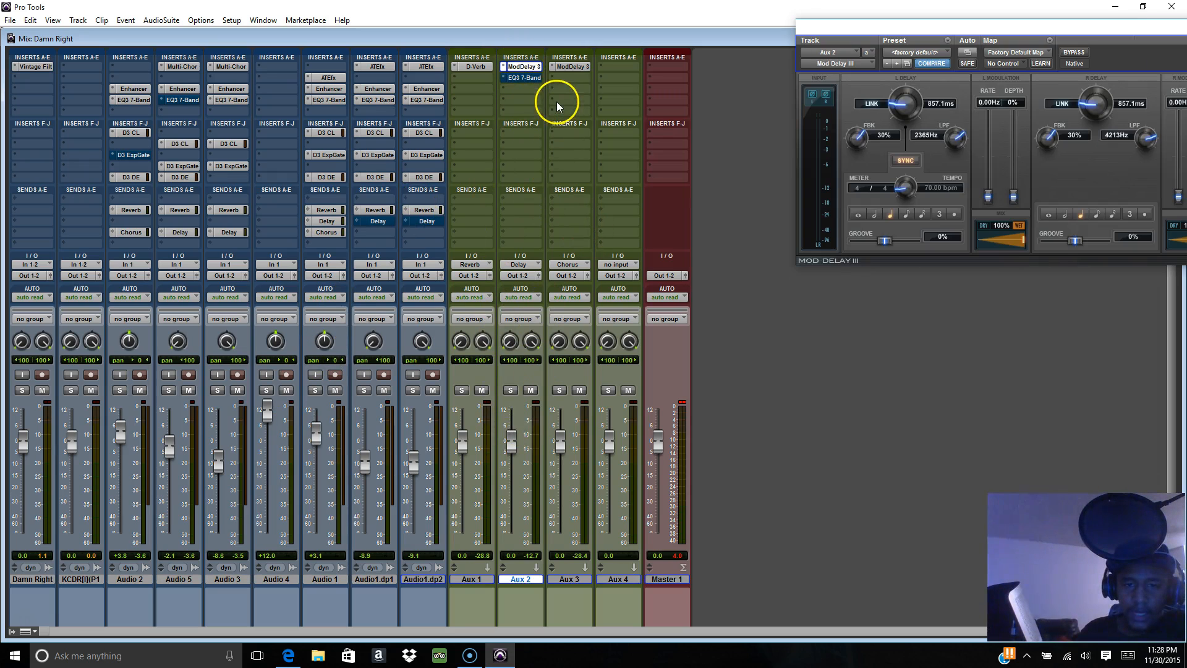
mouse_move(661, 74)
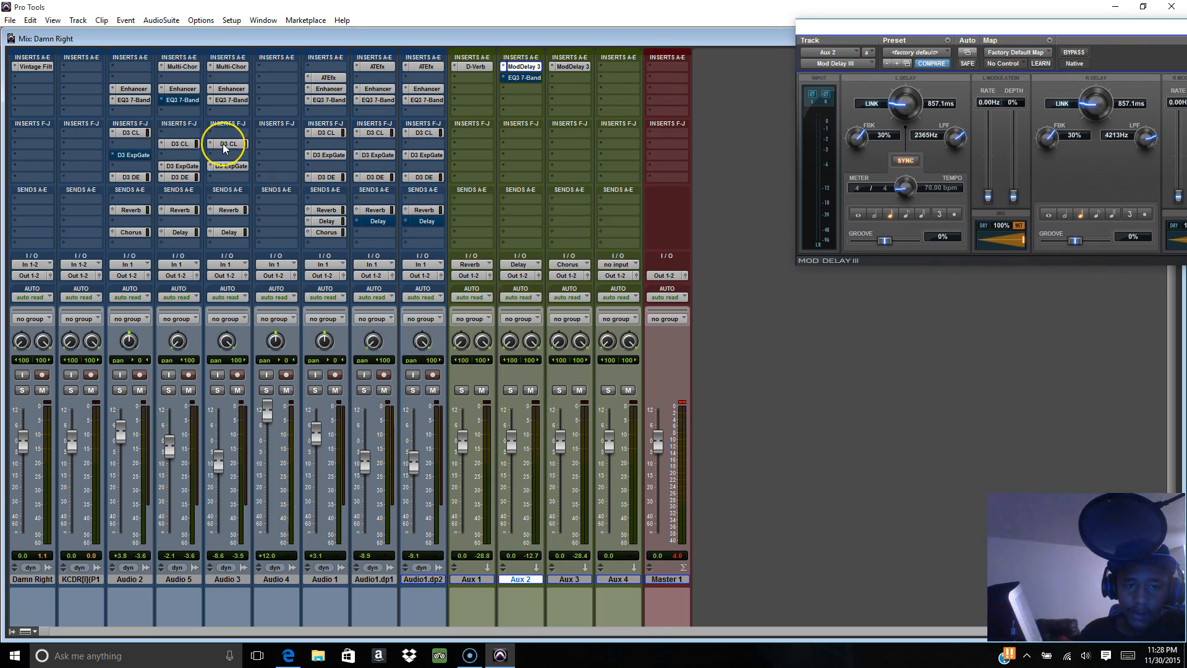
left_click(227, 144)
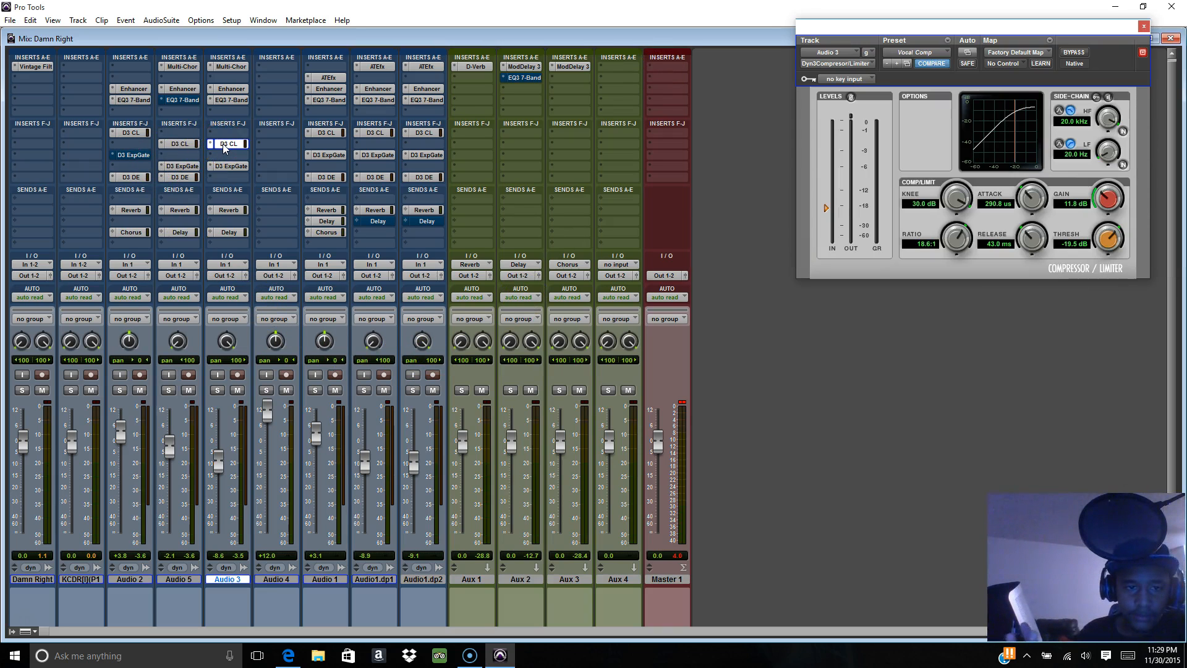
mouse_move(228, 146)
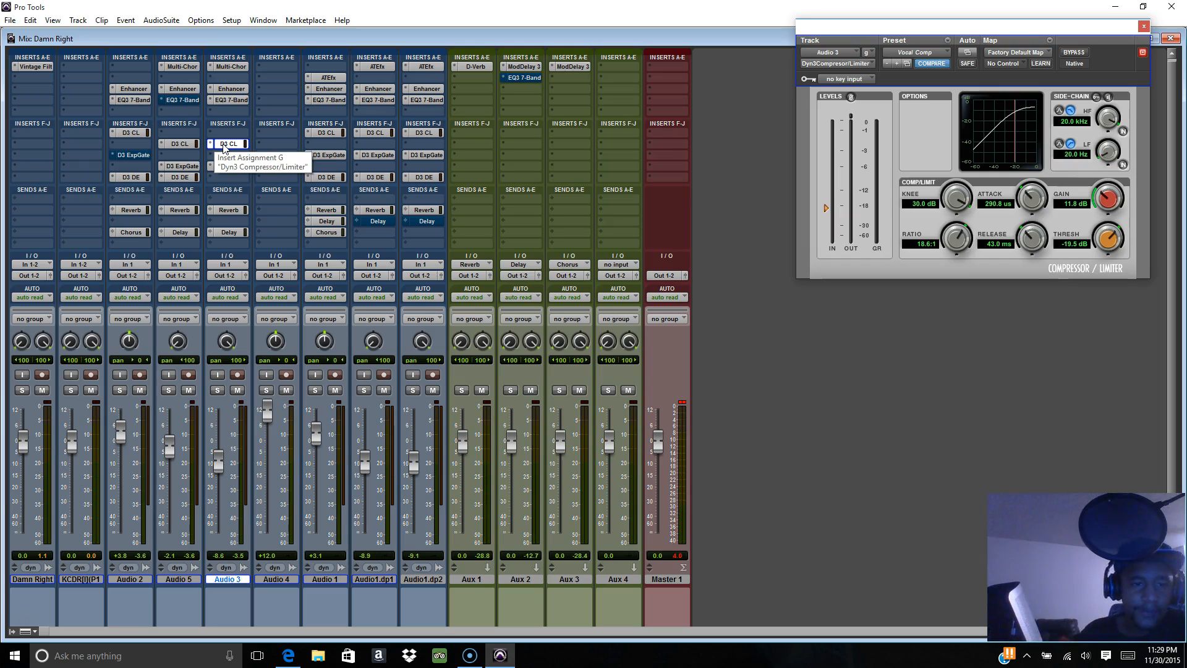